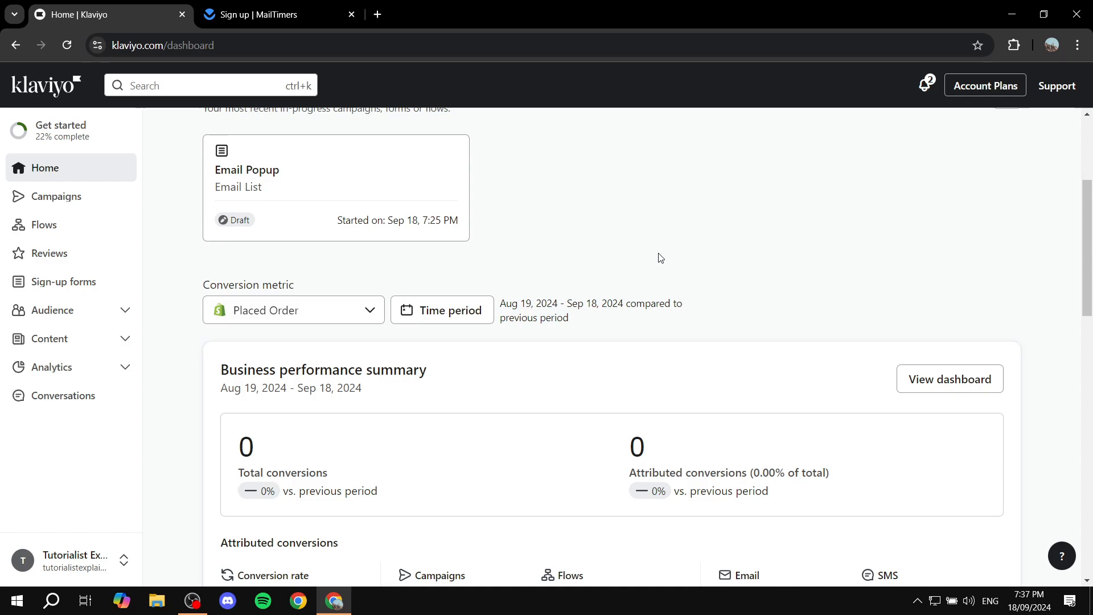
mouse_move(178, 217)
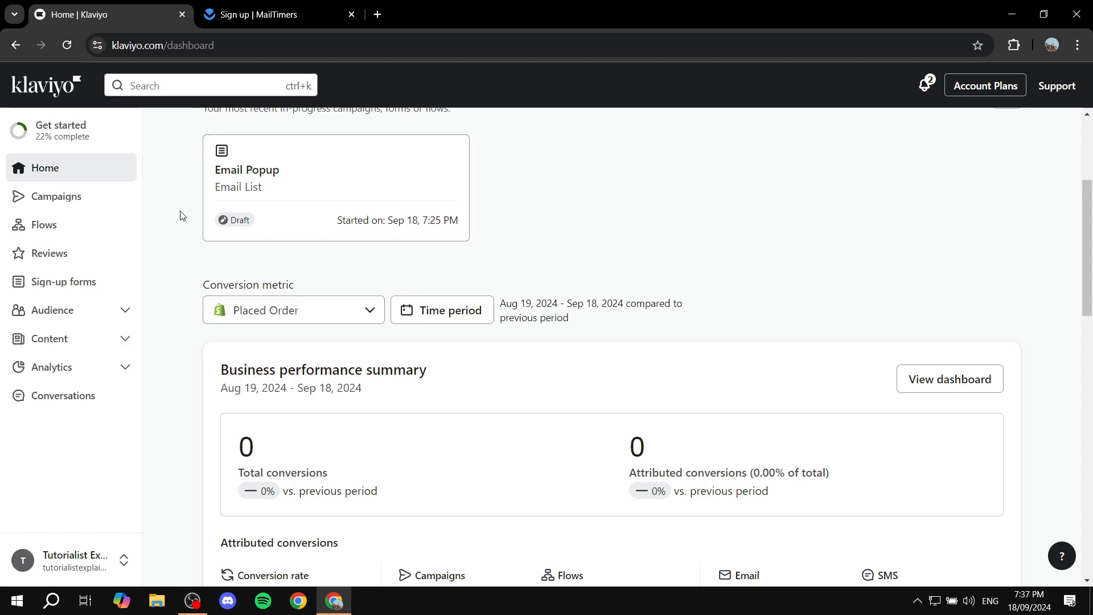
Step: Create a new Email-type campaign from Campaigns and choose Email List as its audience
click(57, 196)
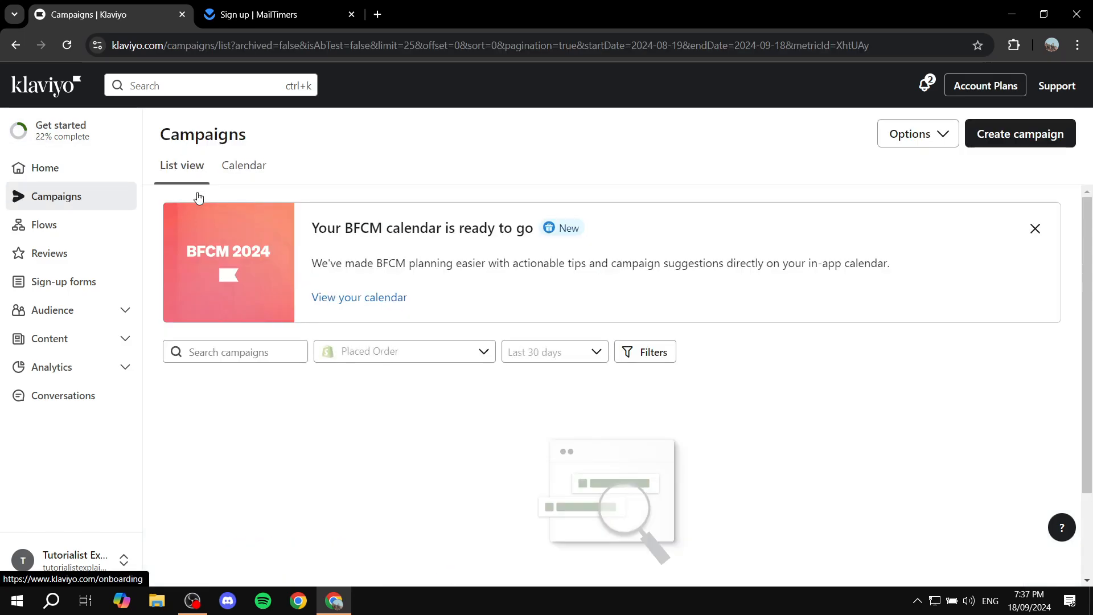
click(1019, 133)
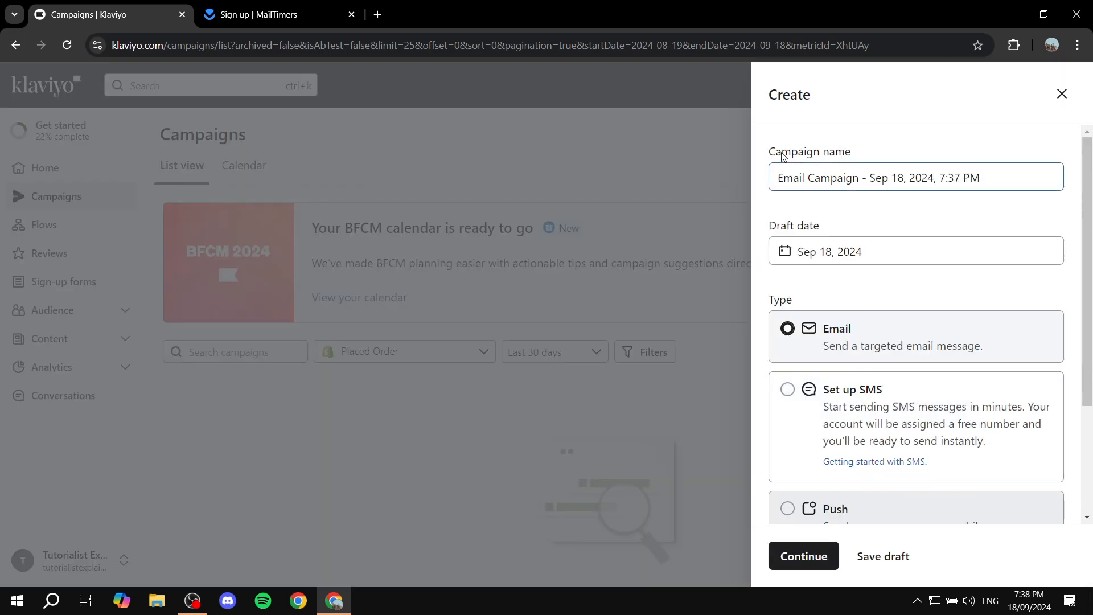
click(802, 555)
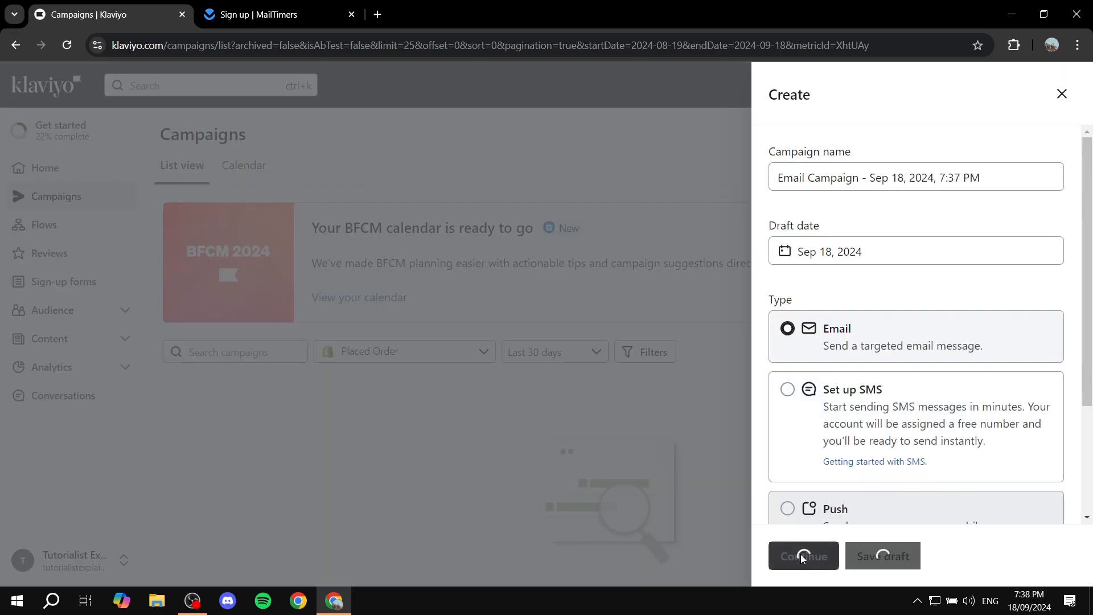
click(803, 555)
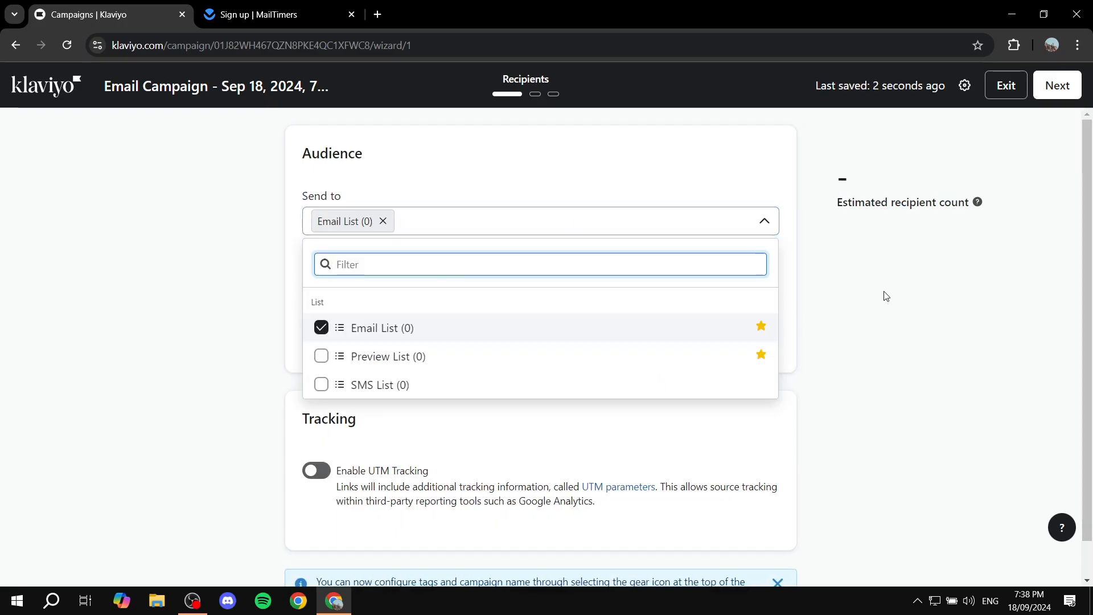
Step: Advance to the Message step and start a blank email in the template editor
click(1057, 85)
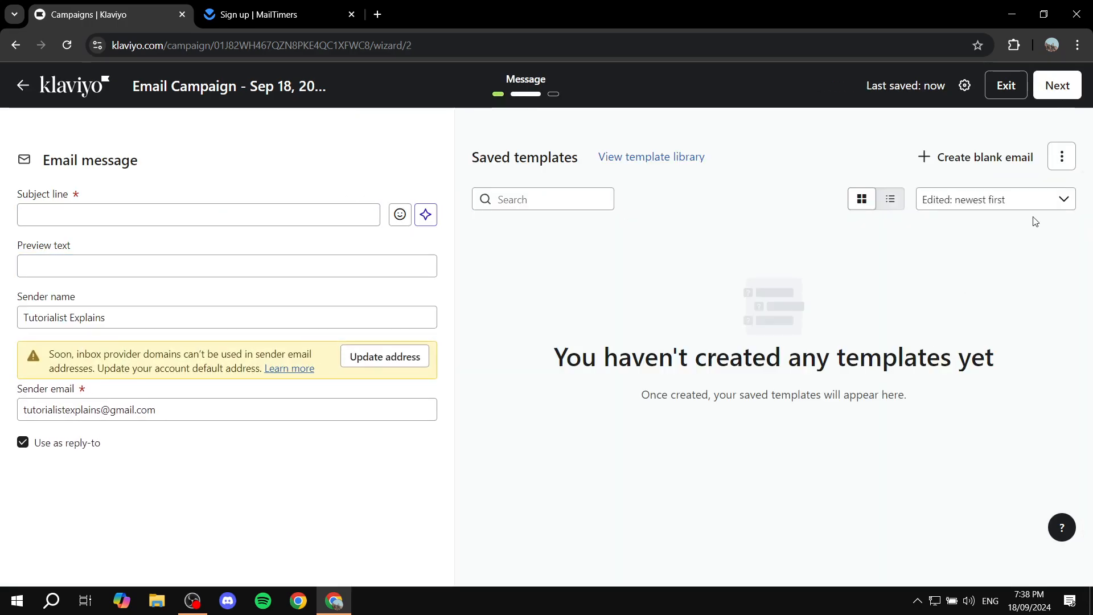
click(975, 156)
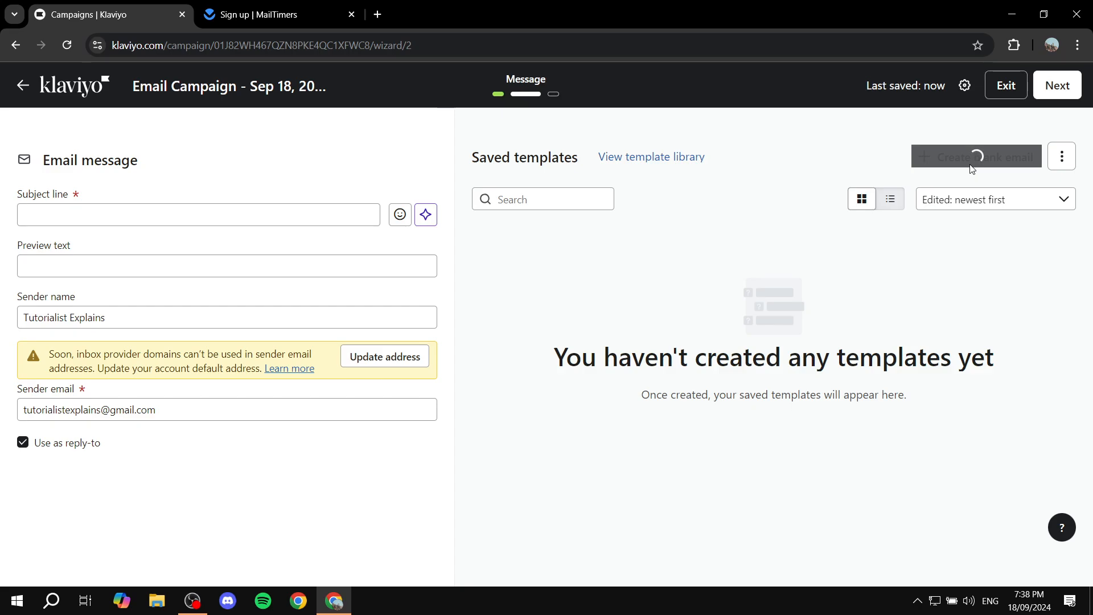
click(975, 156)
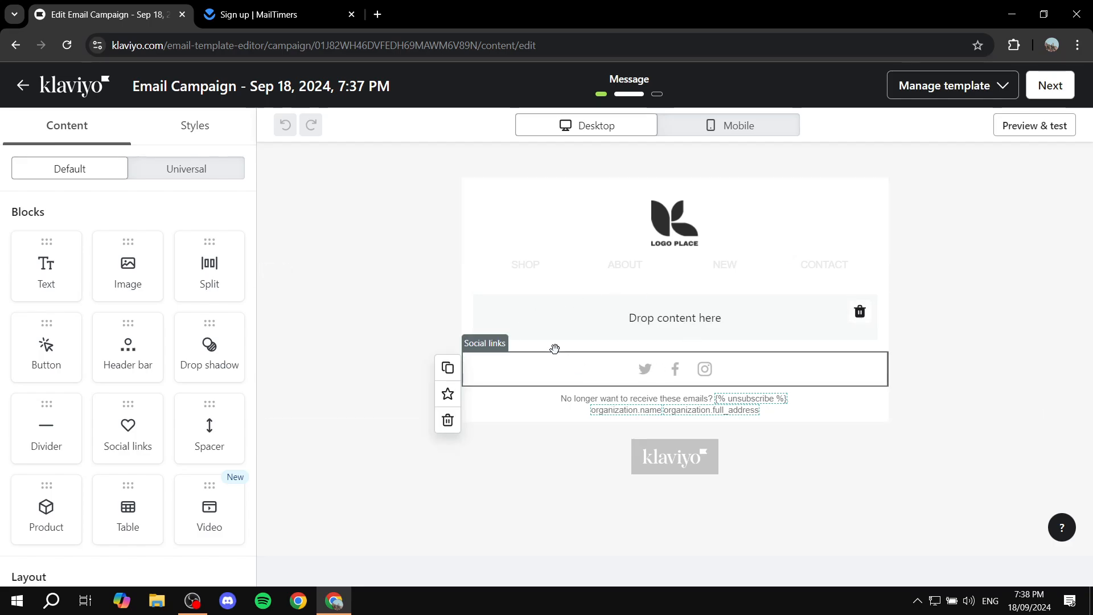
mouse_move(605, 346)
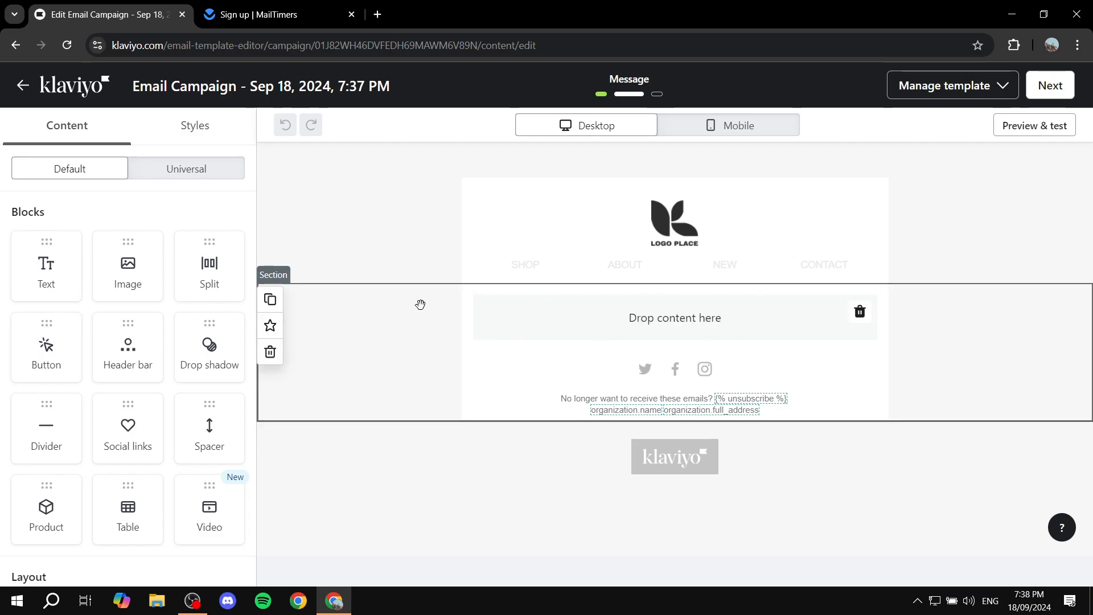
mouse_move(678, 286)
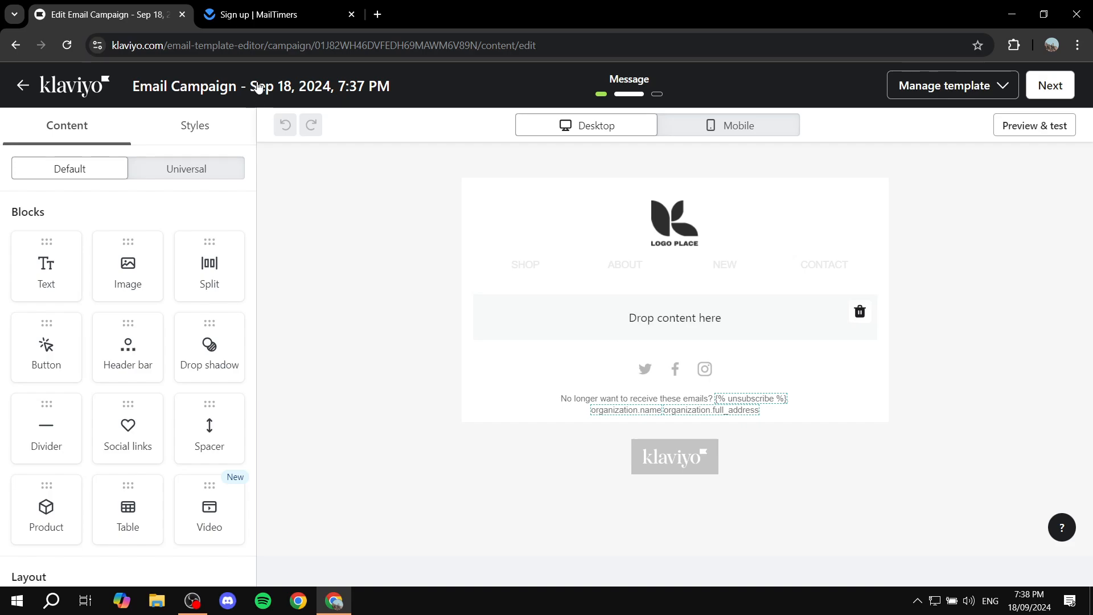
Step: Go to the MailTimers home page and choose Create a Timer to reach sign-up
click(275, 13)
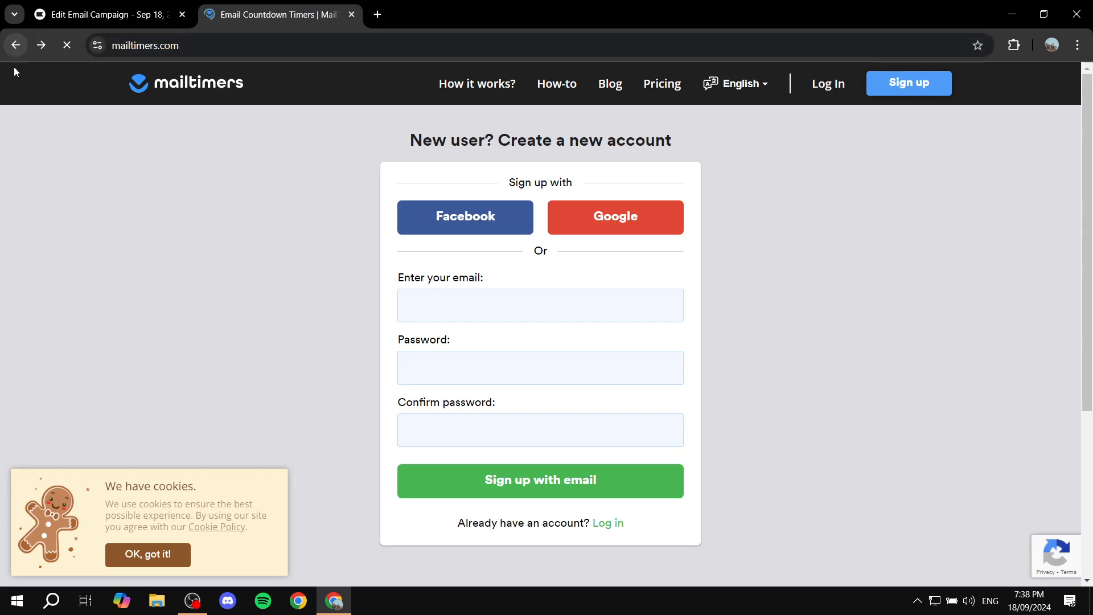
click(15, 45)
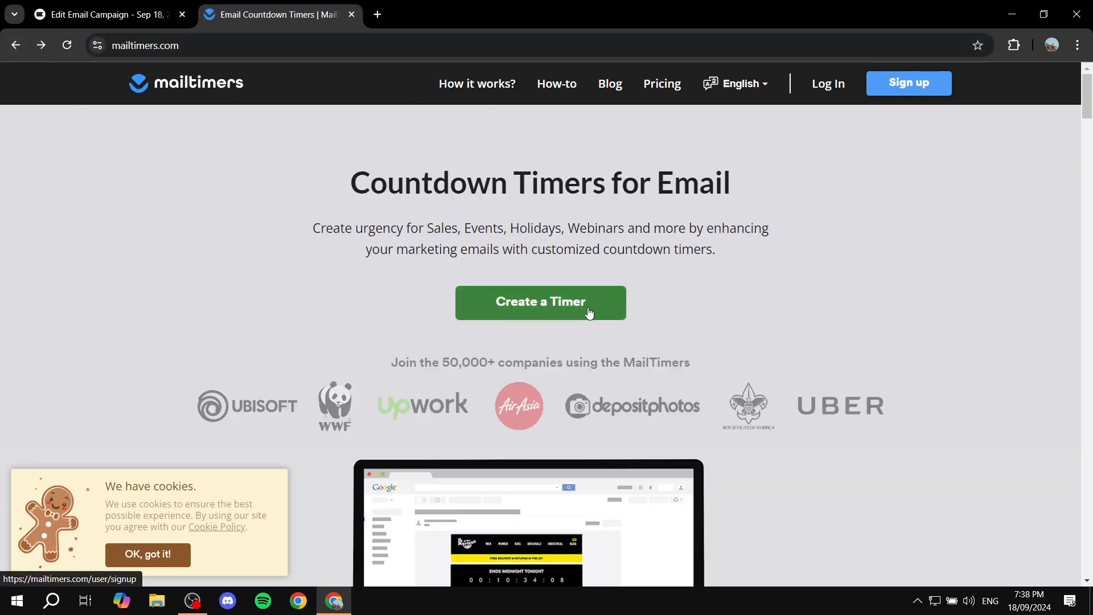
click(540, 301)
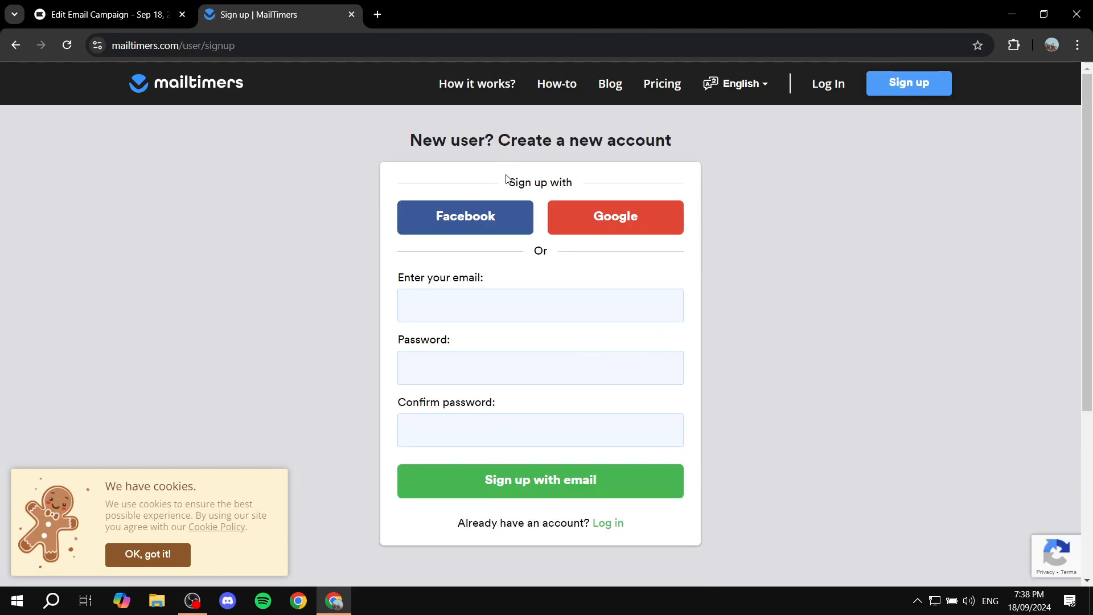
mouse_move(746, 203)
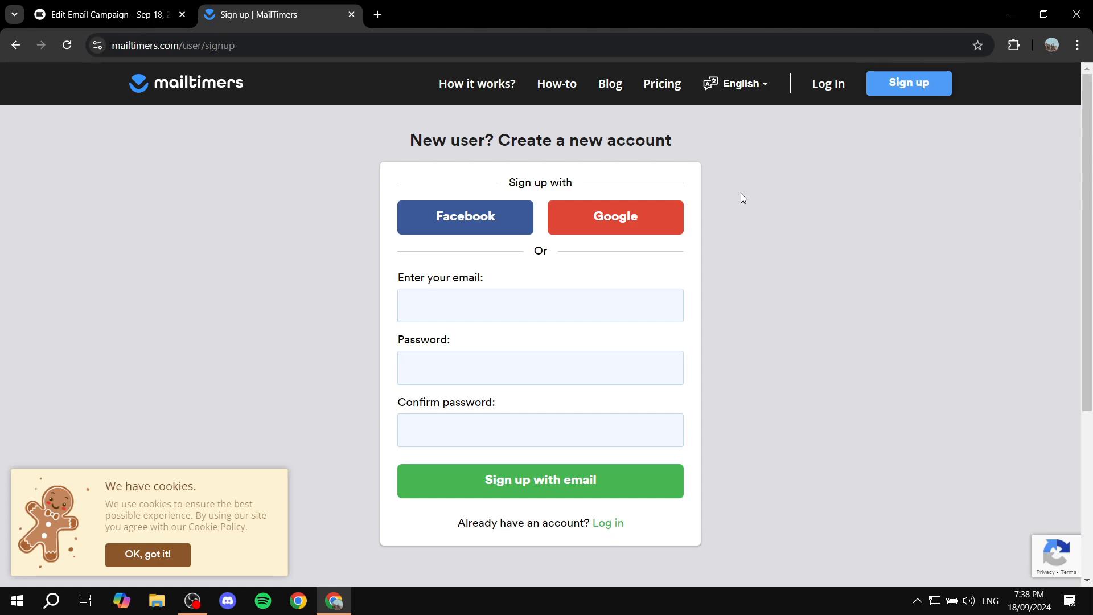
mouse_move(629, 215)
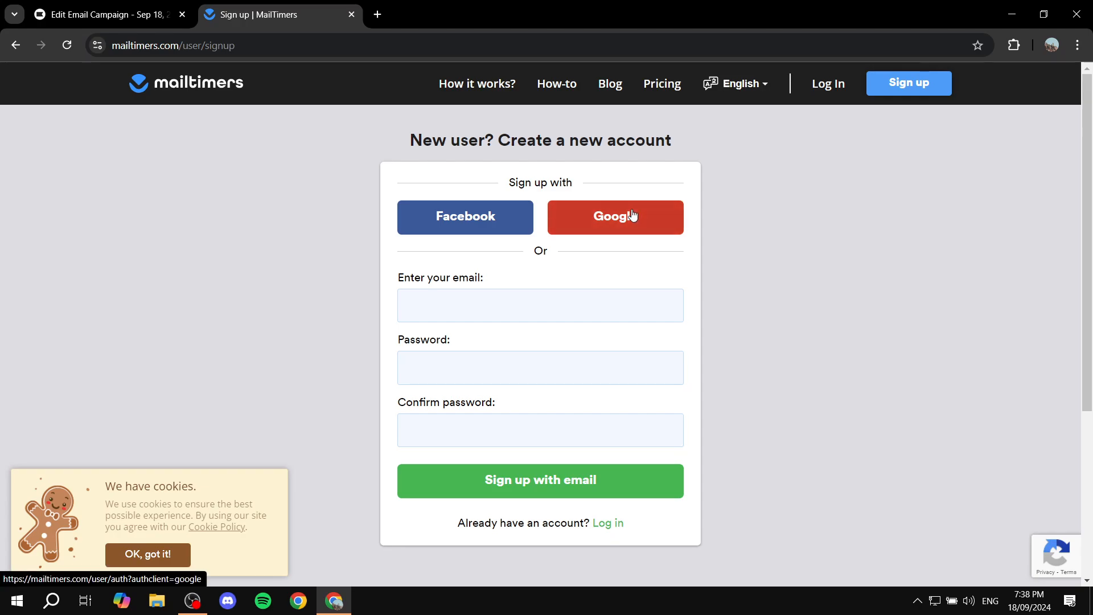
Step: Sign up to MailTimers with a Google account and dismiss the cookie notice on the dashboard
click(613, 216)
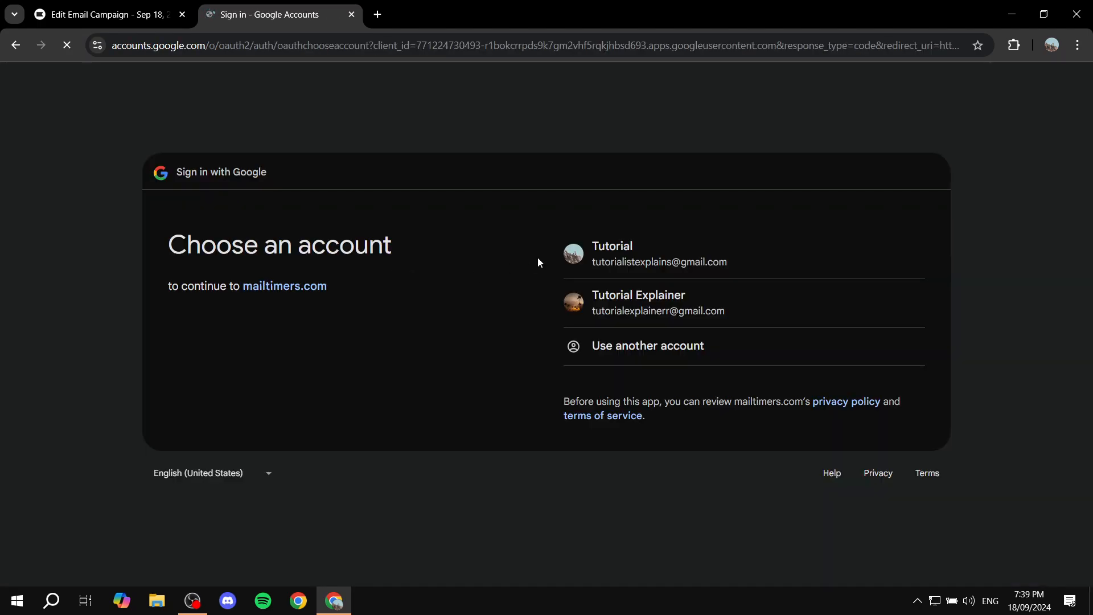
click(656, 254)
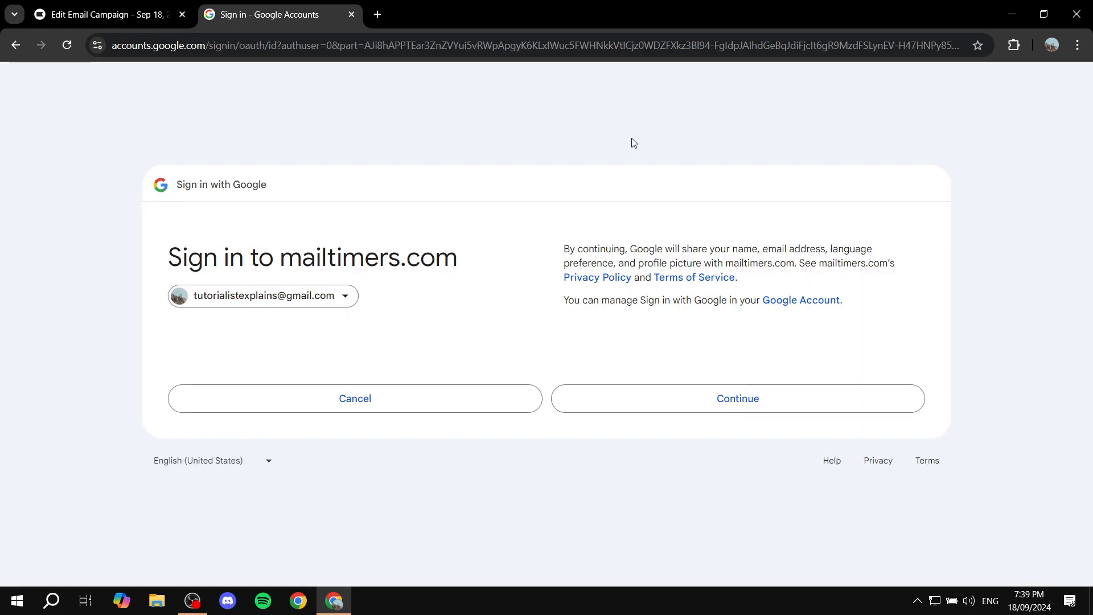
click(737, 398)
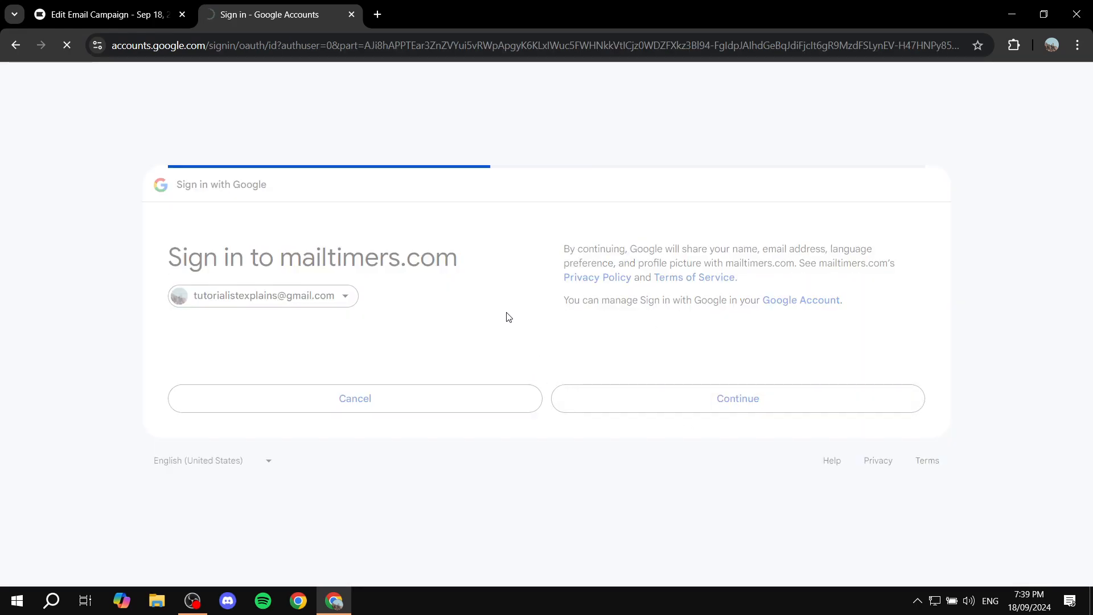
click(736, 399)
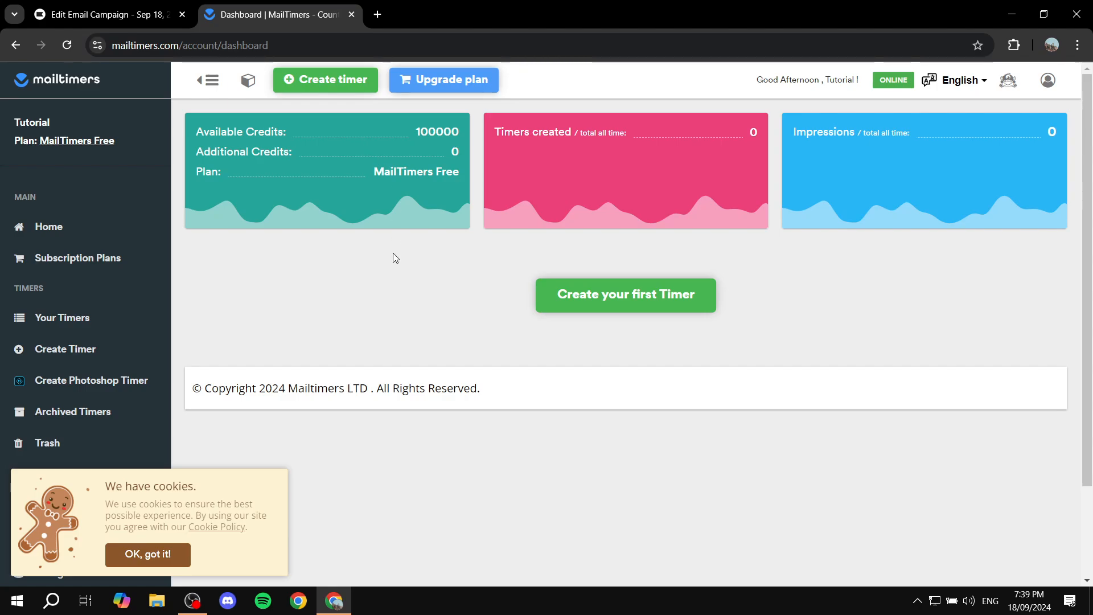
mouse_move(375, 444)
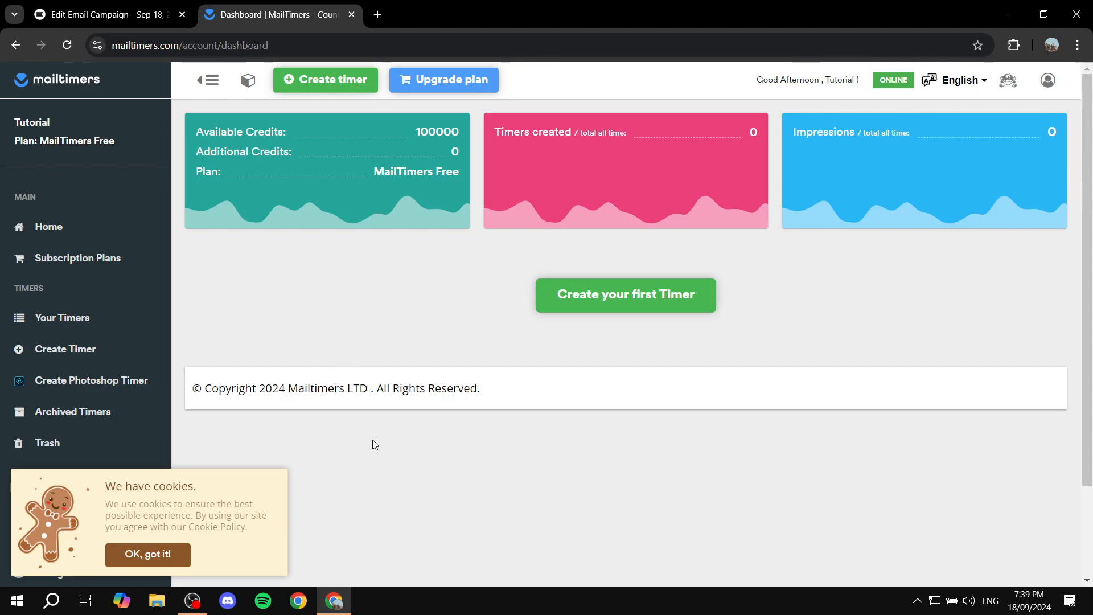
click(147, 555)
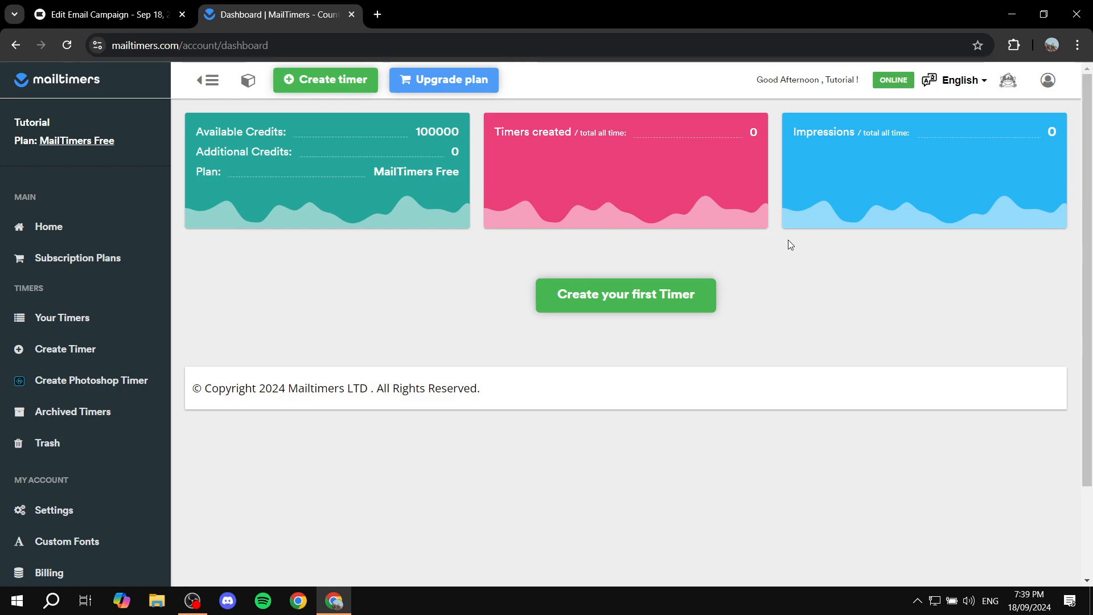
mouse_move(619, 225)
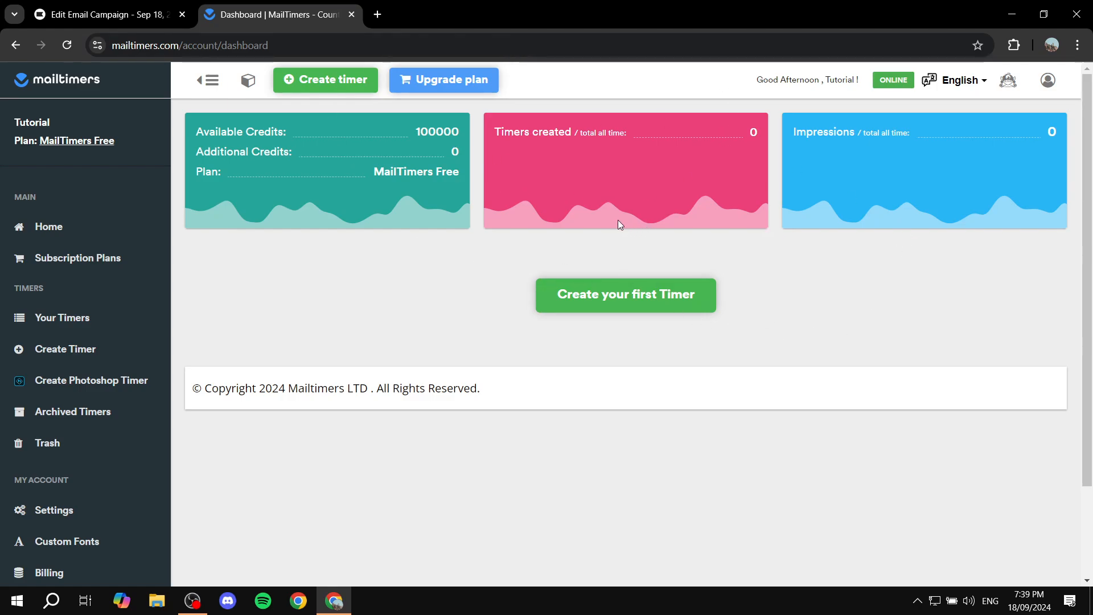
mouse_move(624, 294)
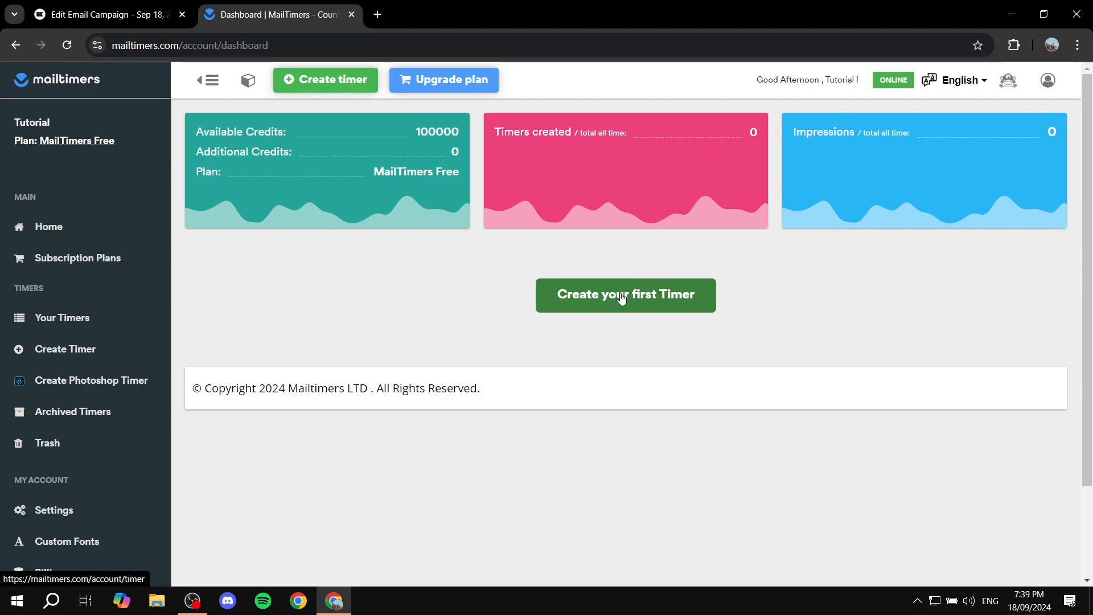
Step: Create the first timer and pick the template with digits in outlined boxes
click(624, 293)
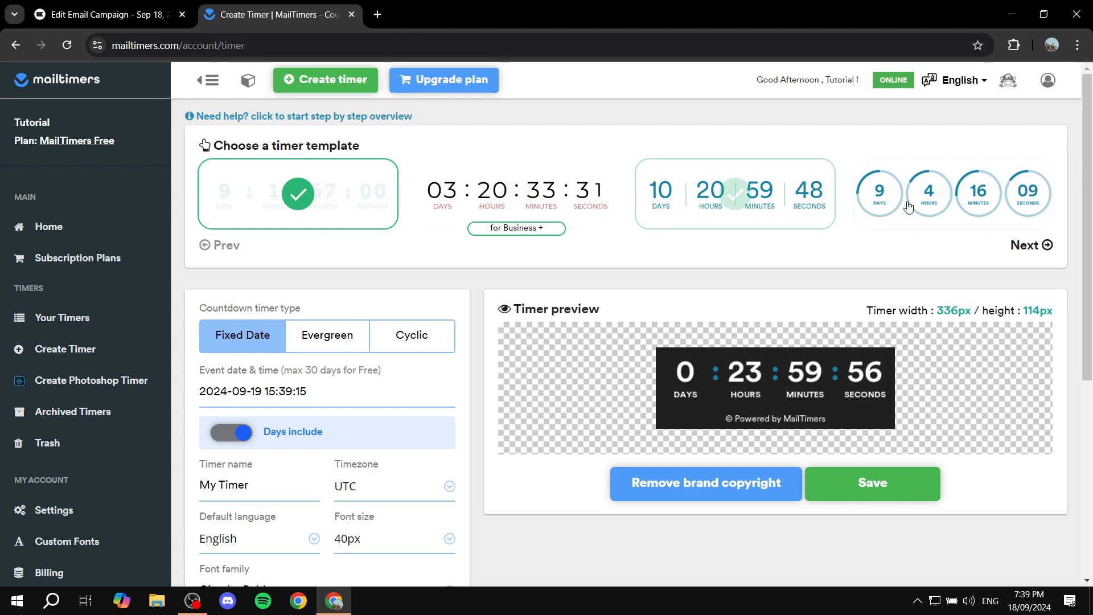
mouse_move(778, 428)
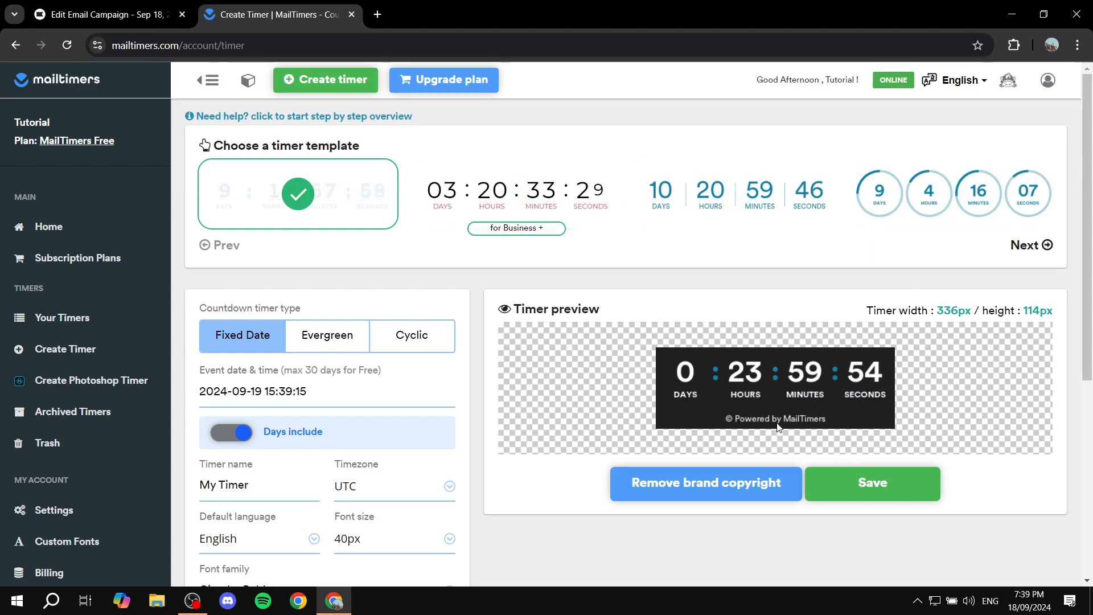
mouse_move(866, 432)
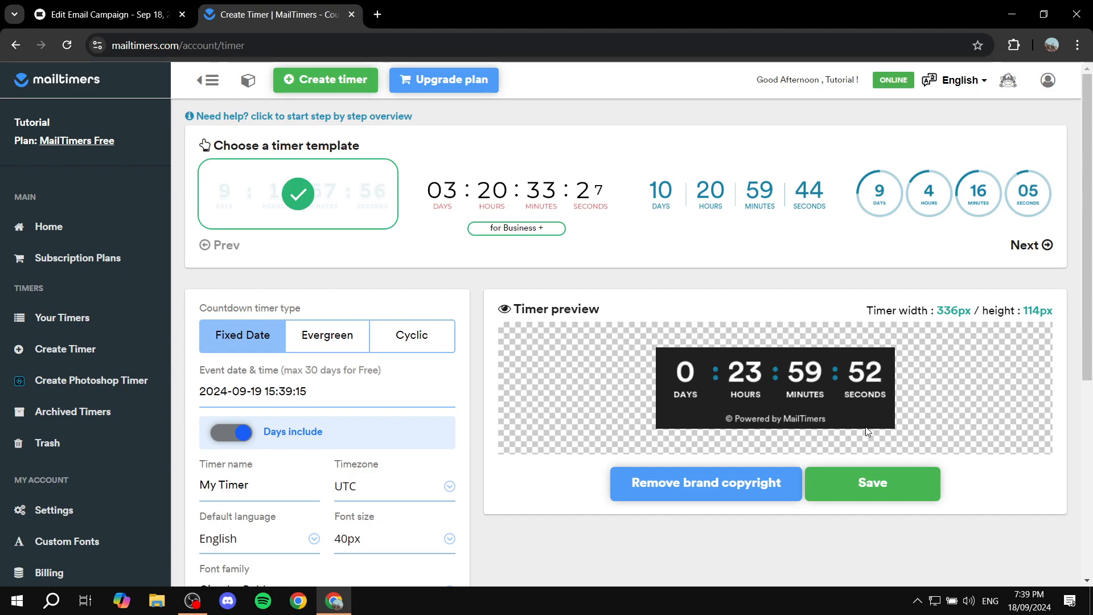
mouse_move(578, 241)
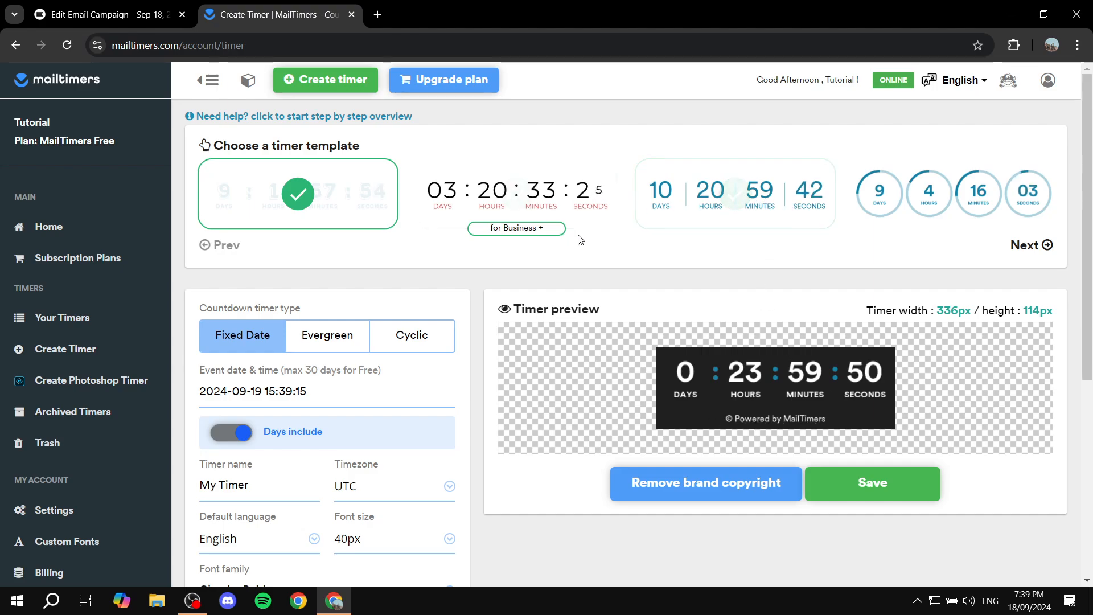
click(1028, 244)
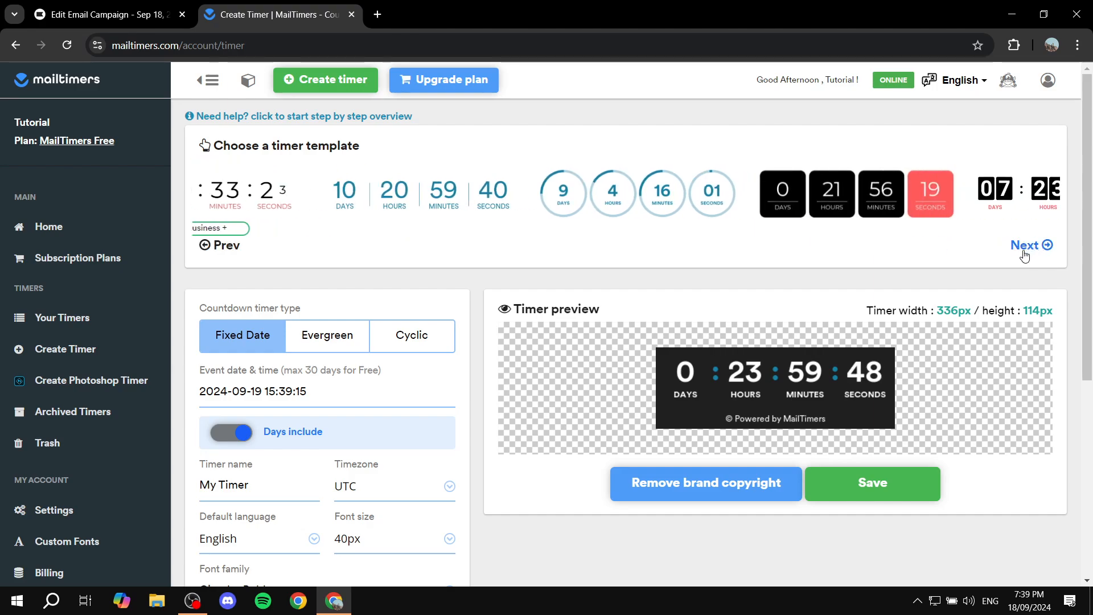
click(1030, 245)
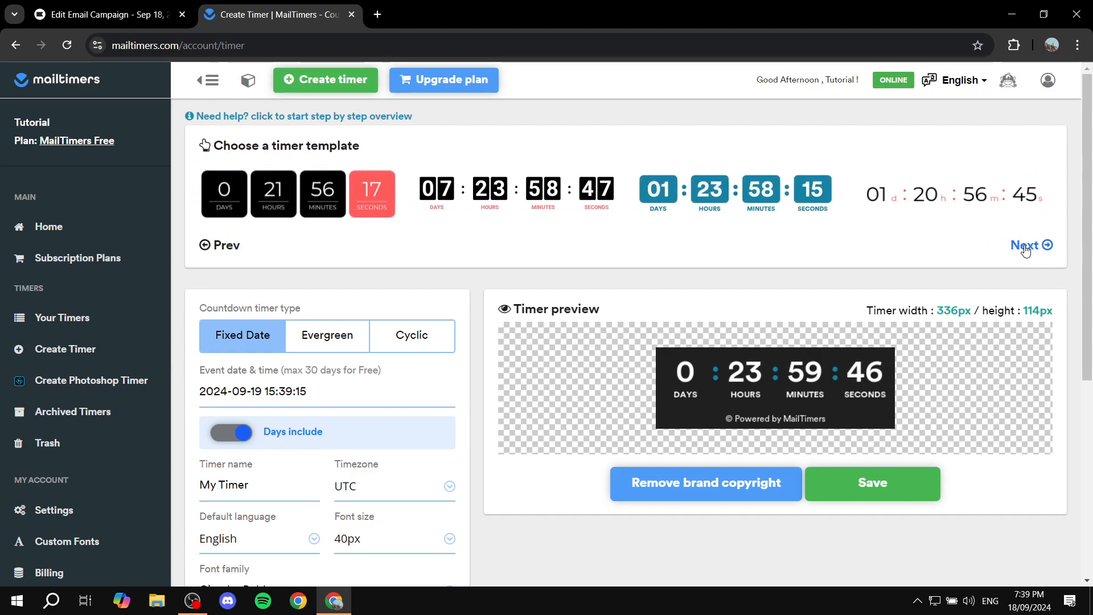
click(517, 193)
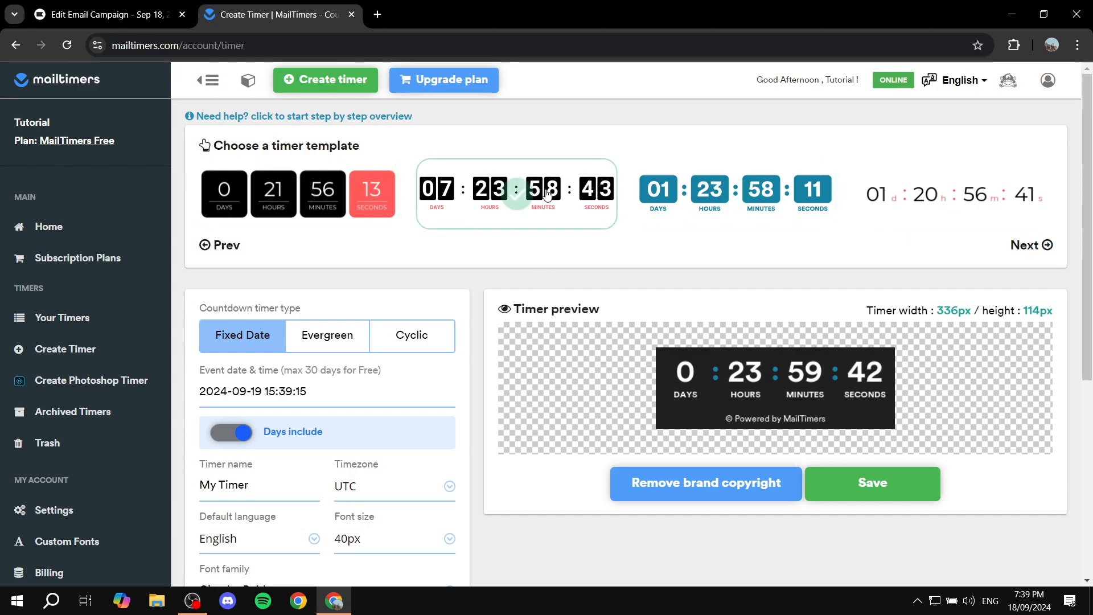
click(1027, 245)
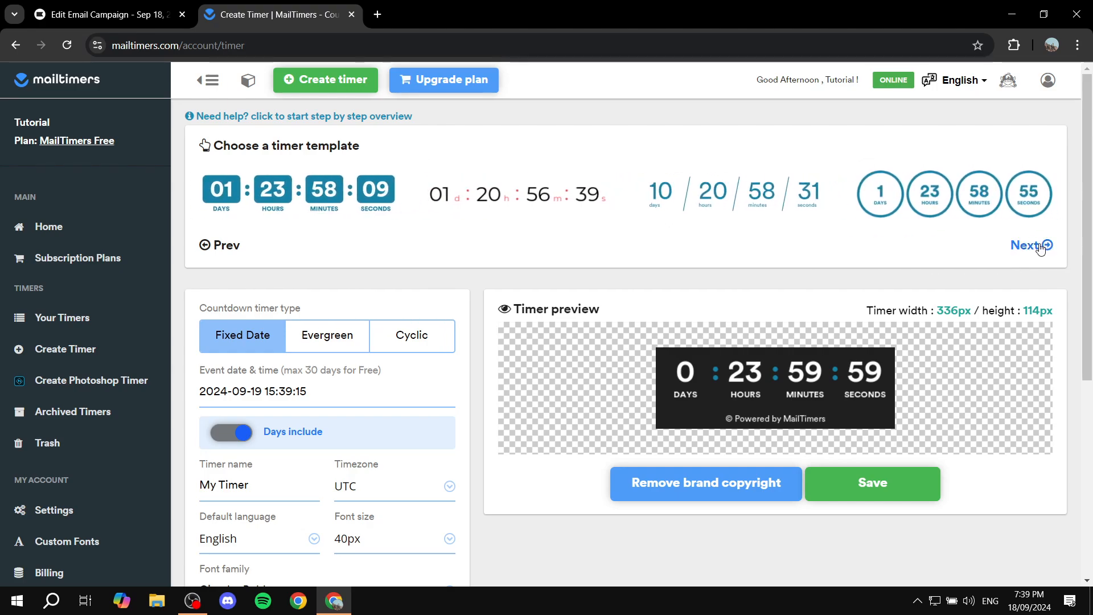
click(1029, 244)
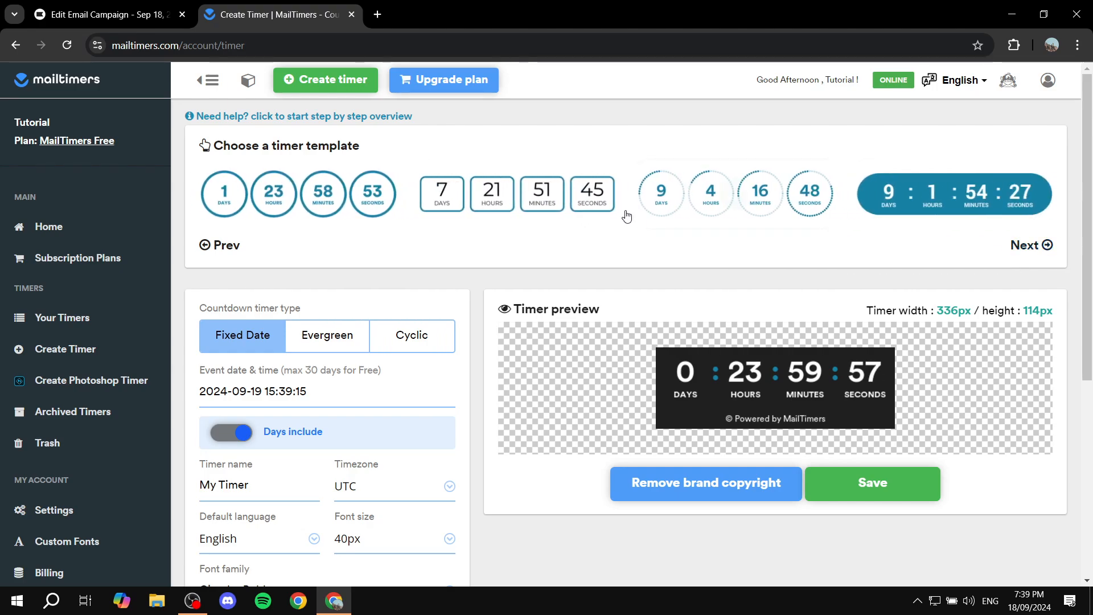
click(516, 193)
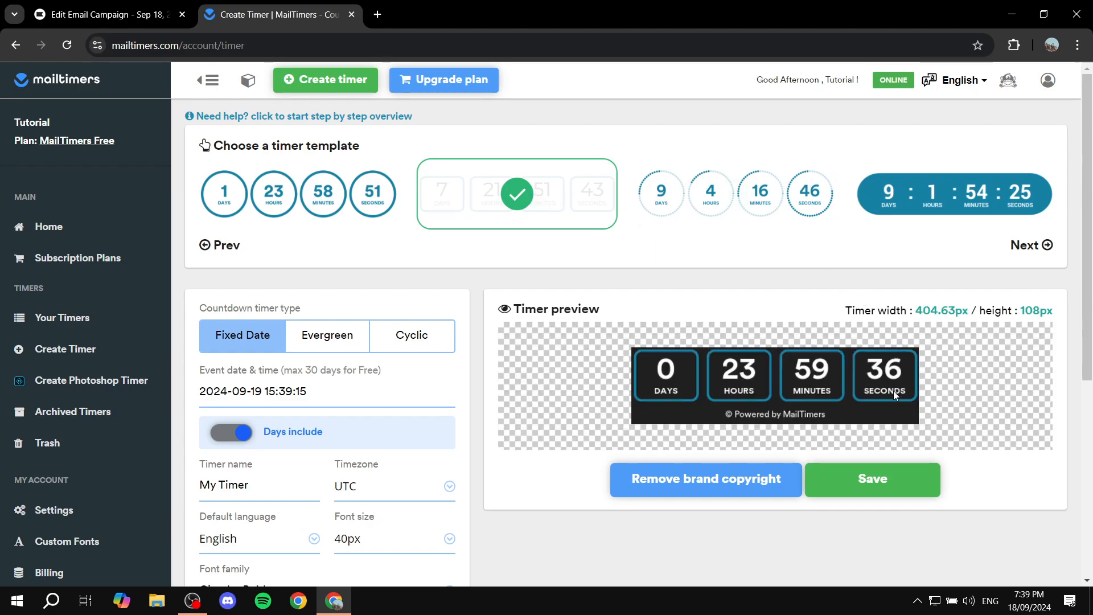
mouse_move(911, 343)
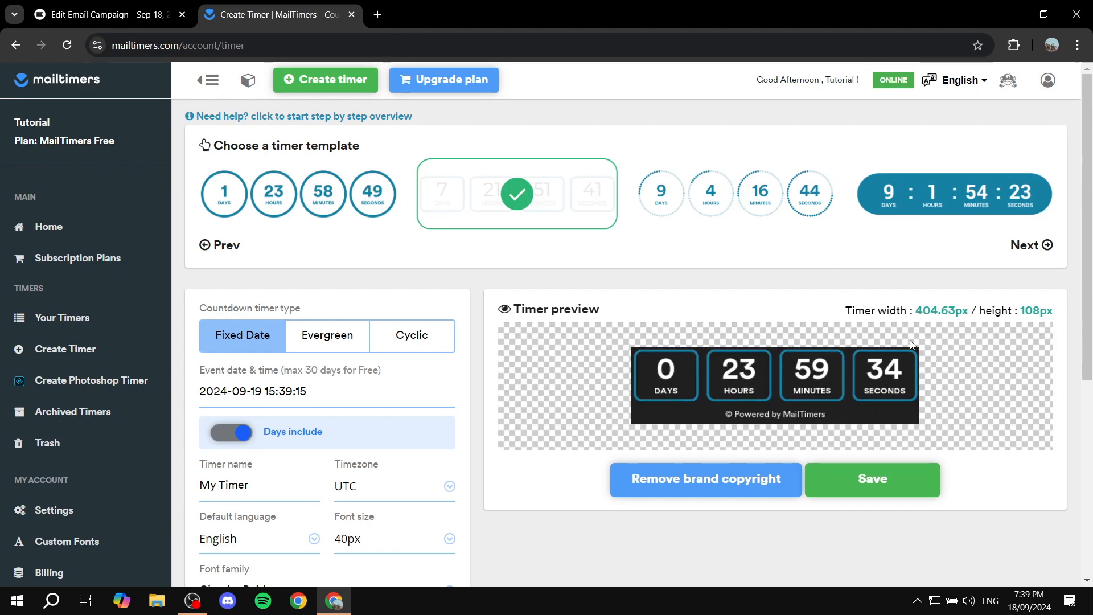
Step: Move down the timer form and begin editing the fixed event date and time
scroll(down, 3)
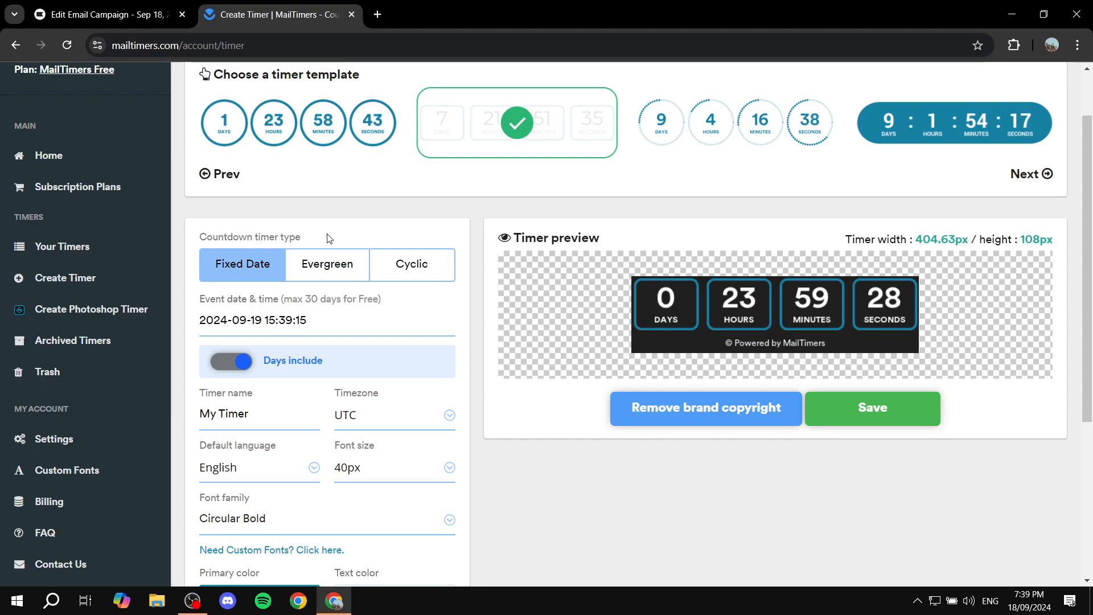
mouse_move(272, 279)
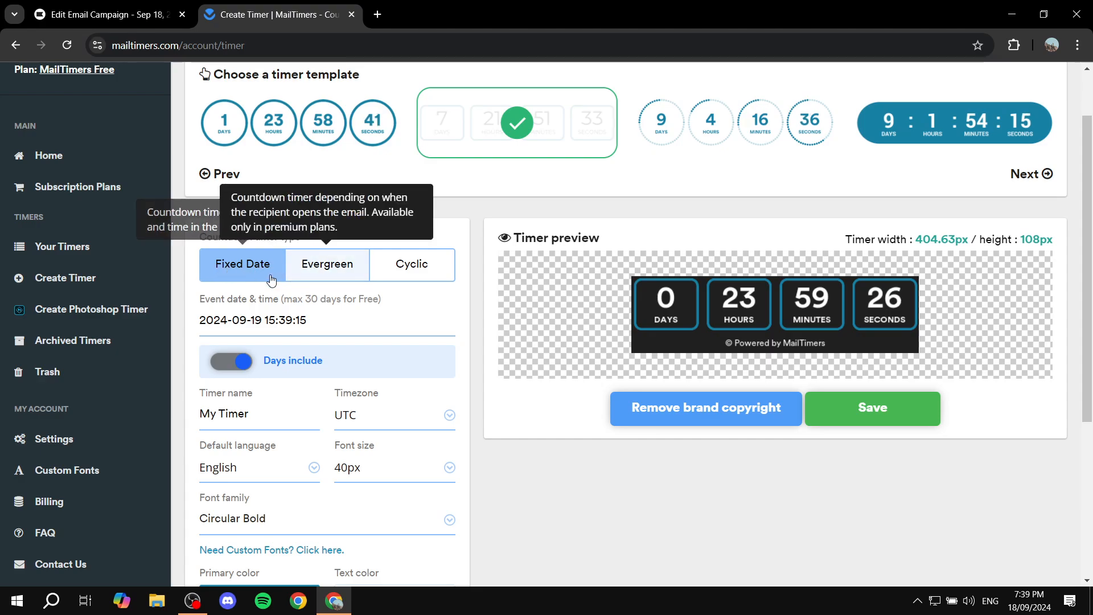
mouse_move(412, 263)
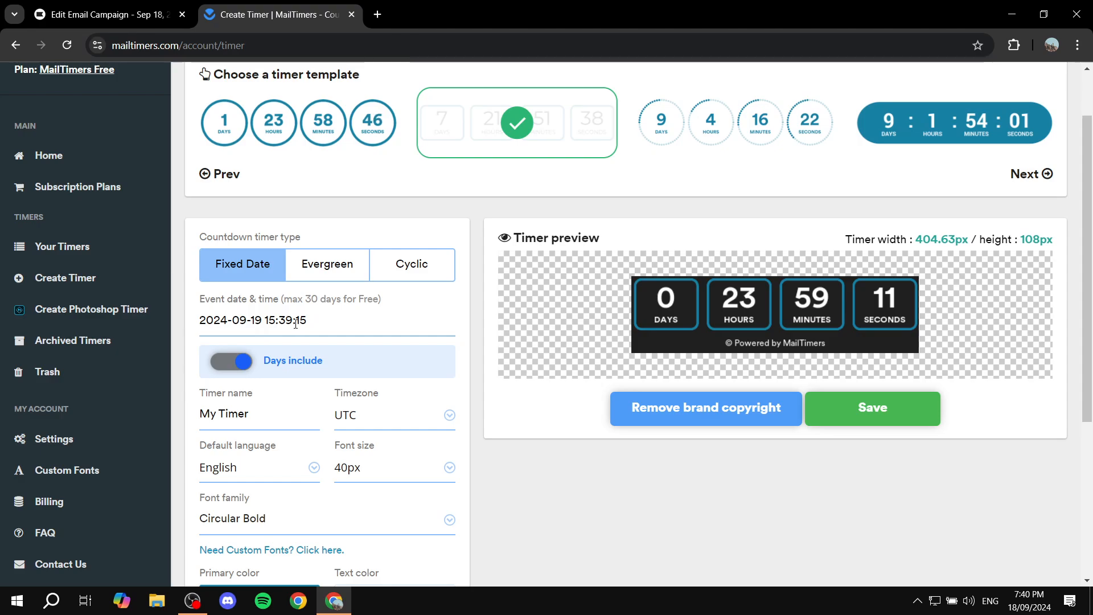
scroll(down, 3)
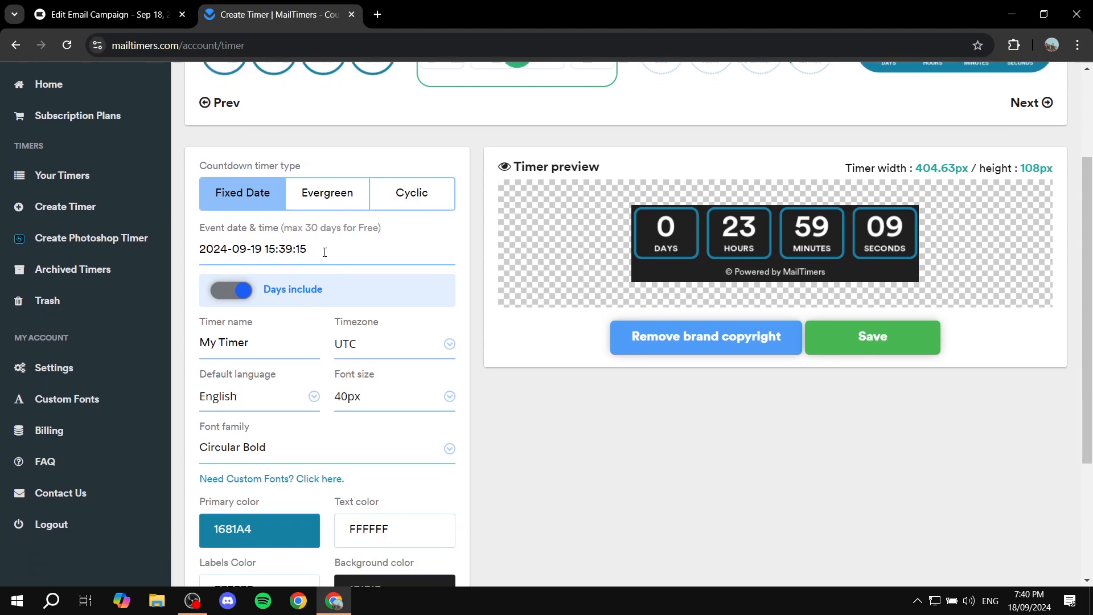
click(254, 249)
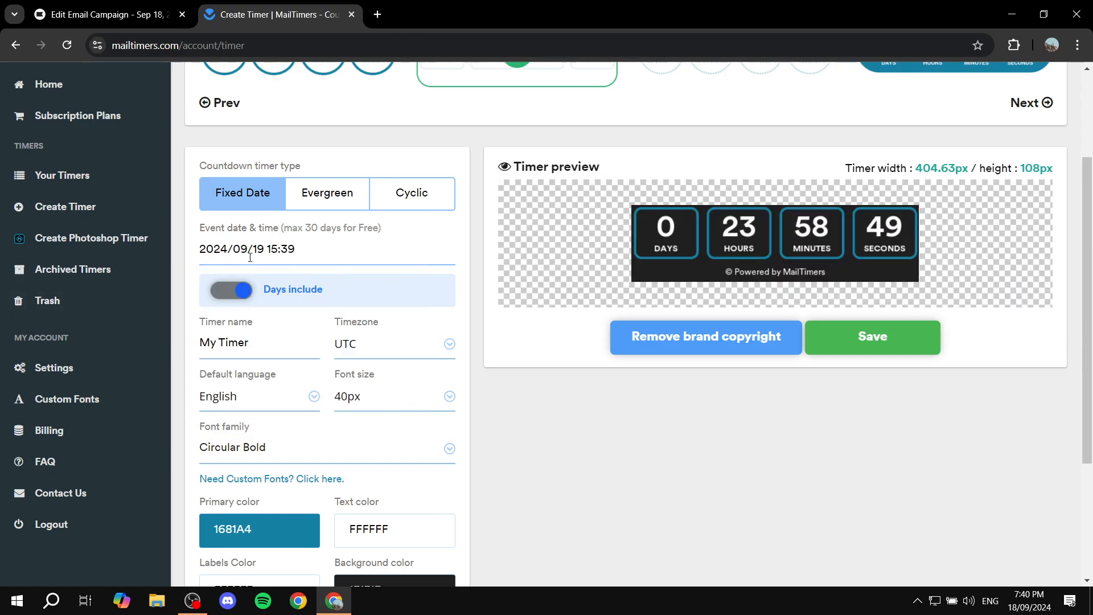
Step: Name the timer Test Timer, keep 40px font size and set the dark red primary colour
scroll(down, 3)
text(Test Ti)
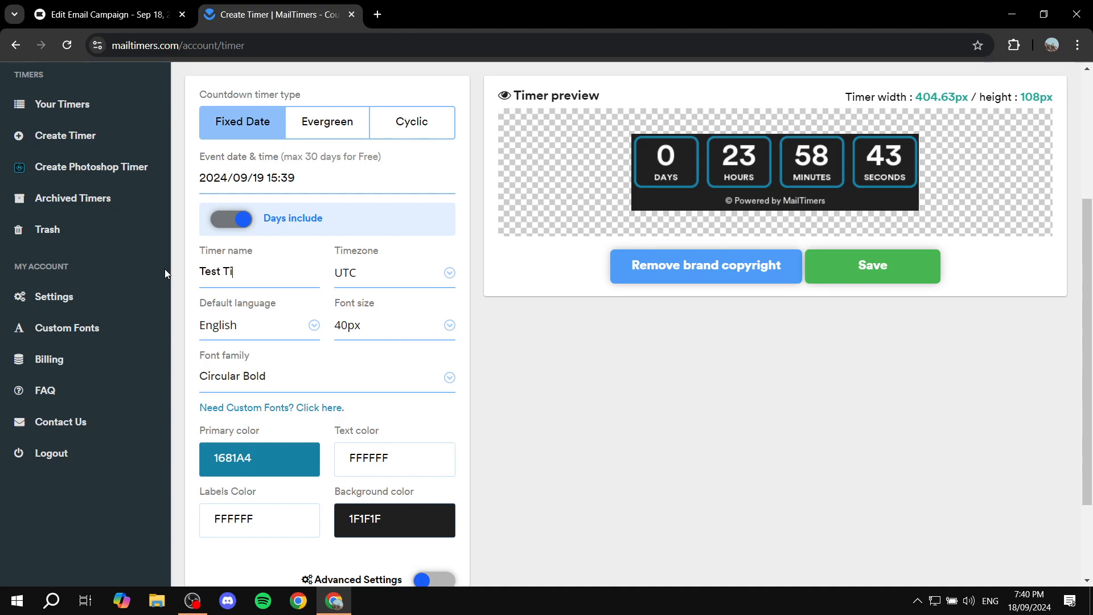
text(mer)
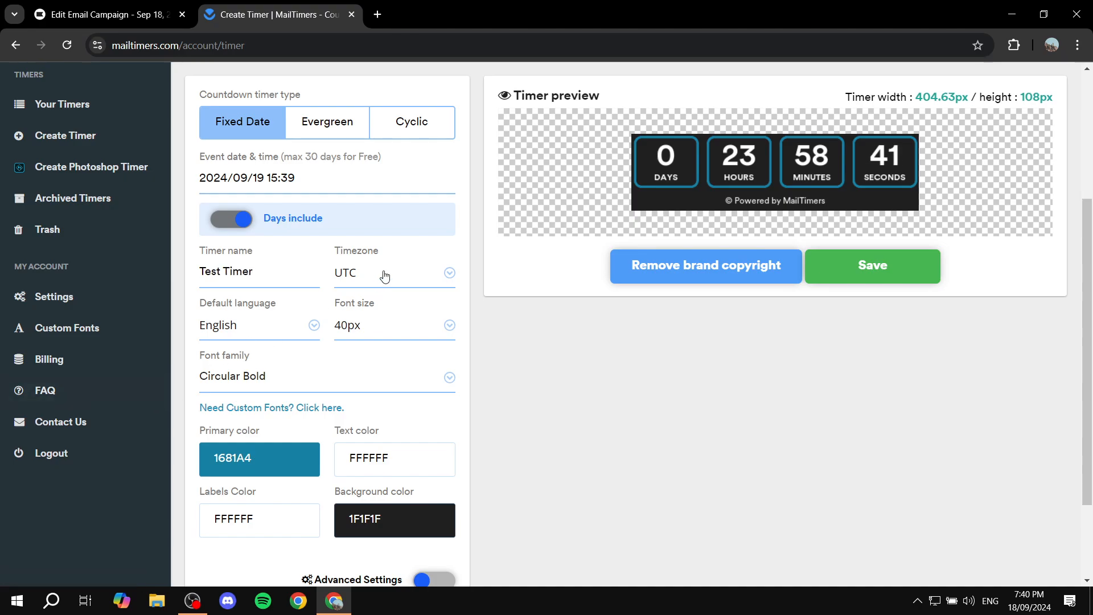
mouse_move(297, 323)
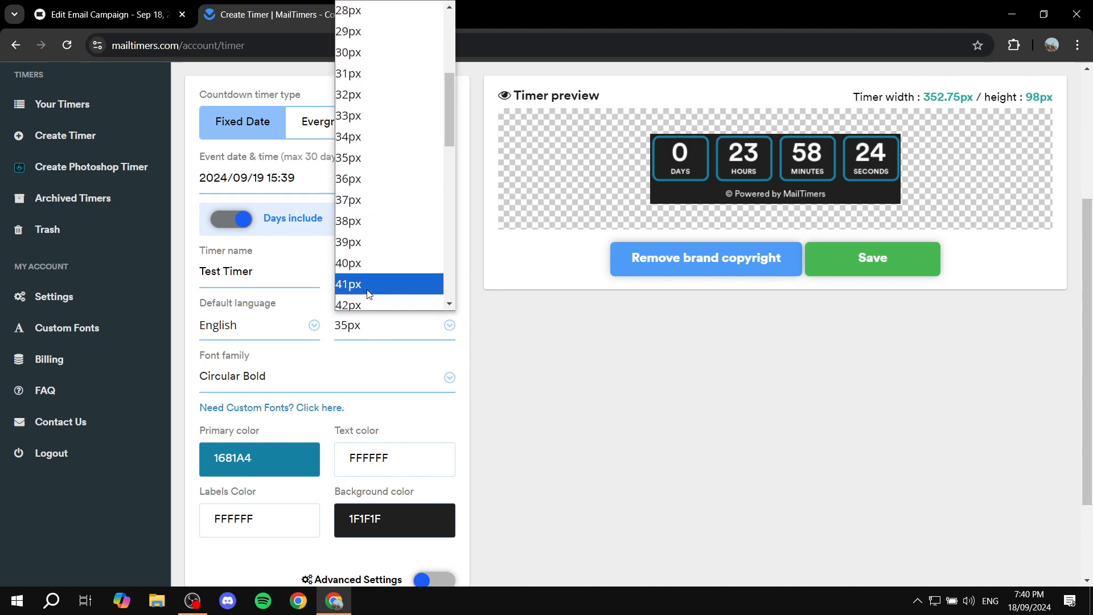
click(348, 263)
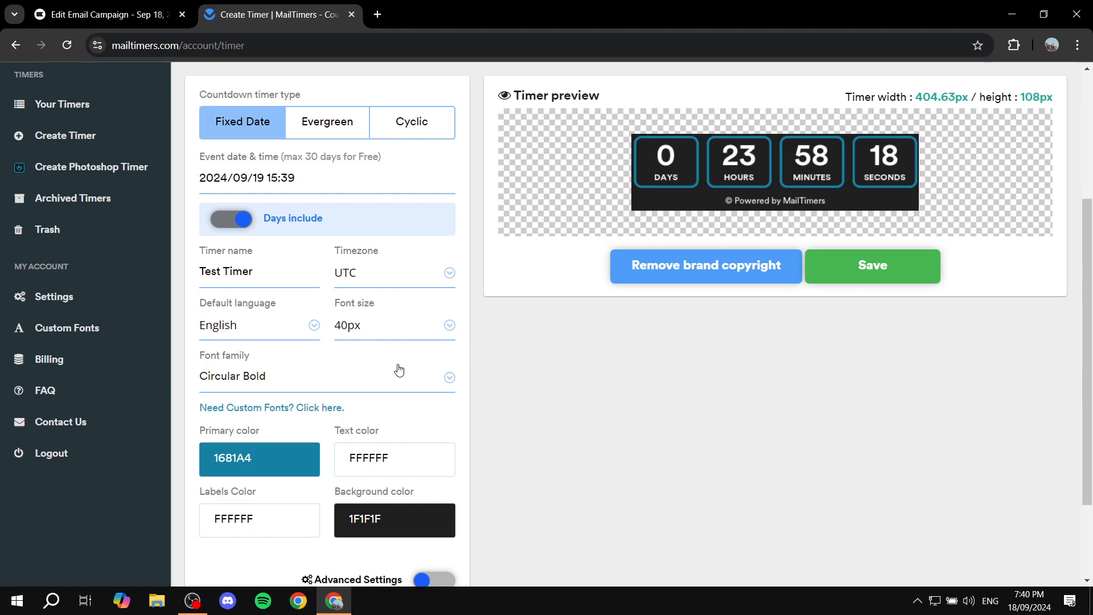
click(258, 458)
text(A40000)
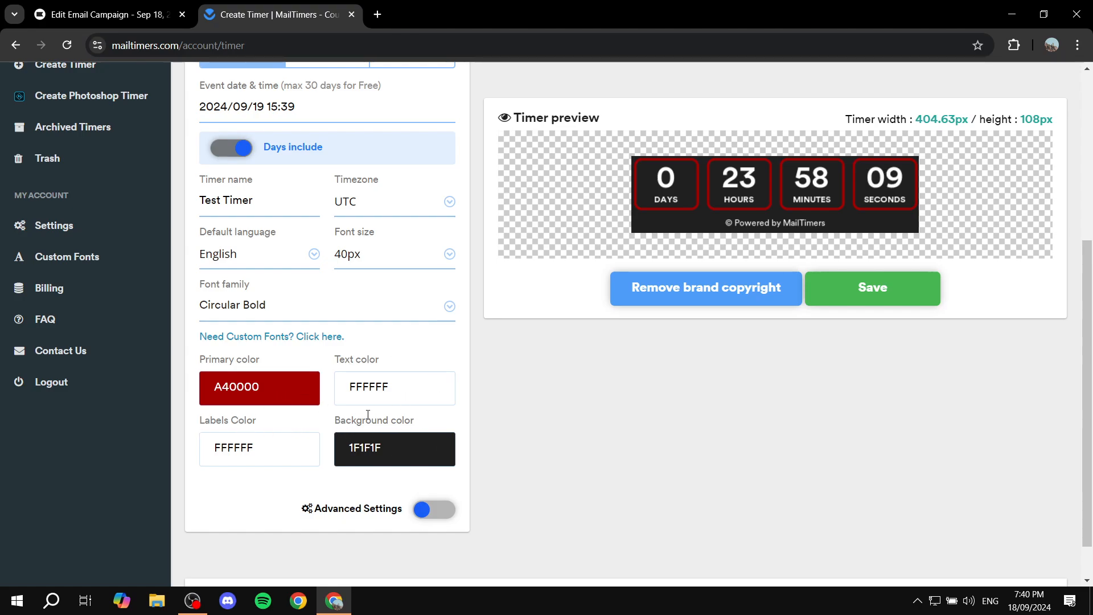
Step: Turn on Advanced Settings and review the transparent-background and expiry options unchanged
click(433, 509)
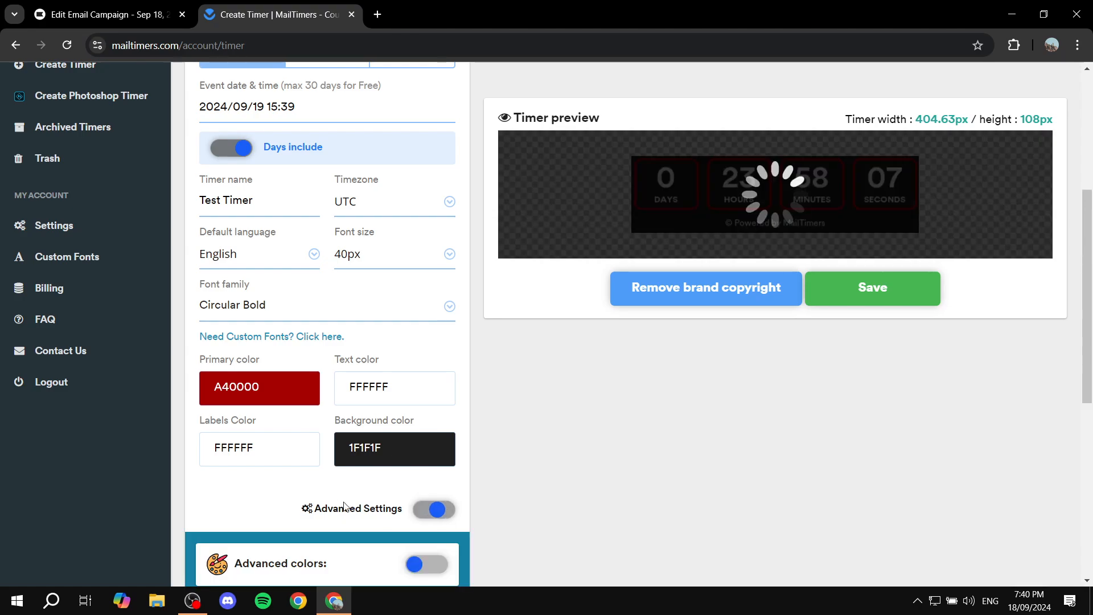
scroll(down, 3)
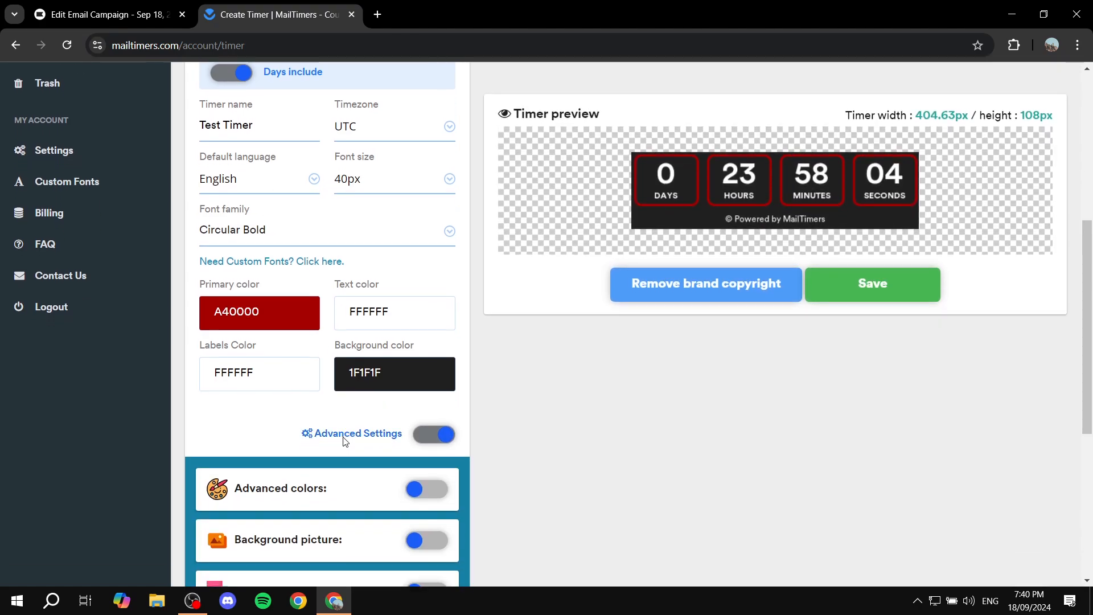
scroll(down, 3)
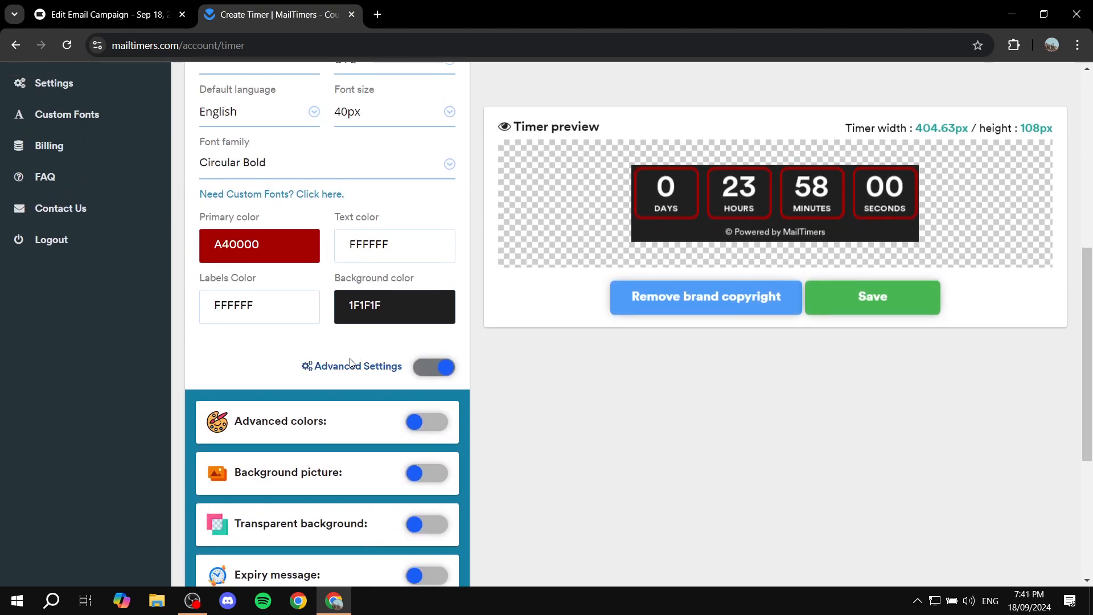
scroll(up, 3)
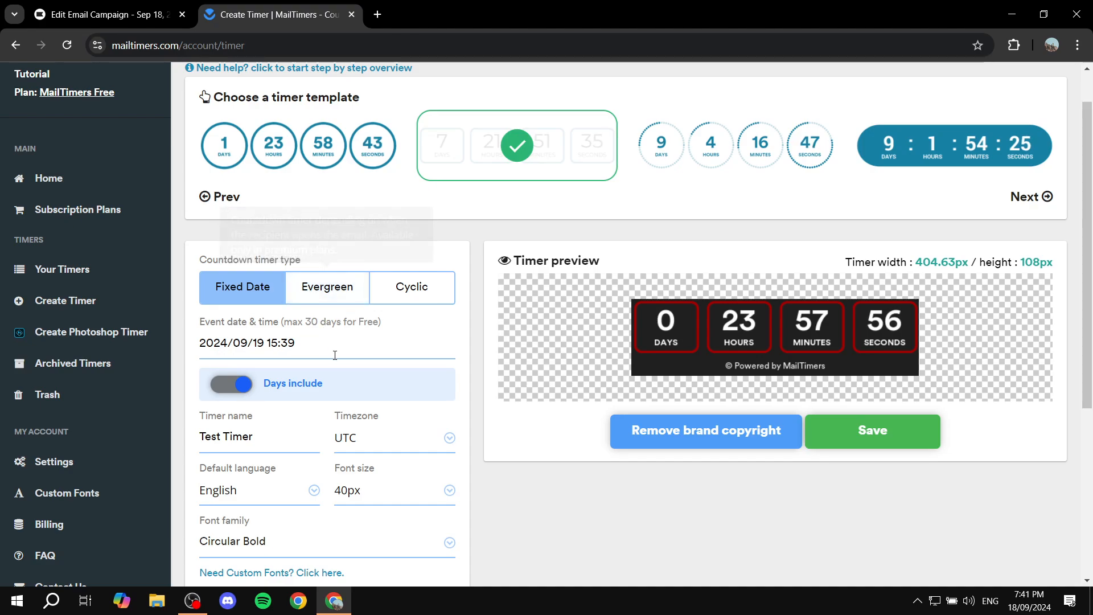
scroll(down, 3)
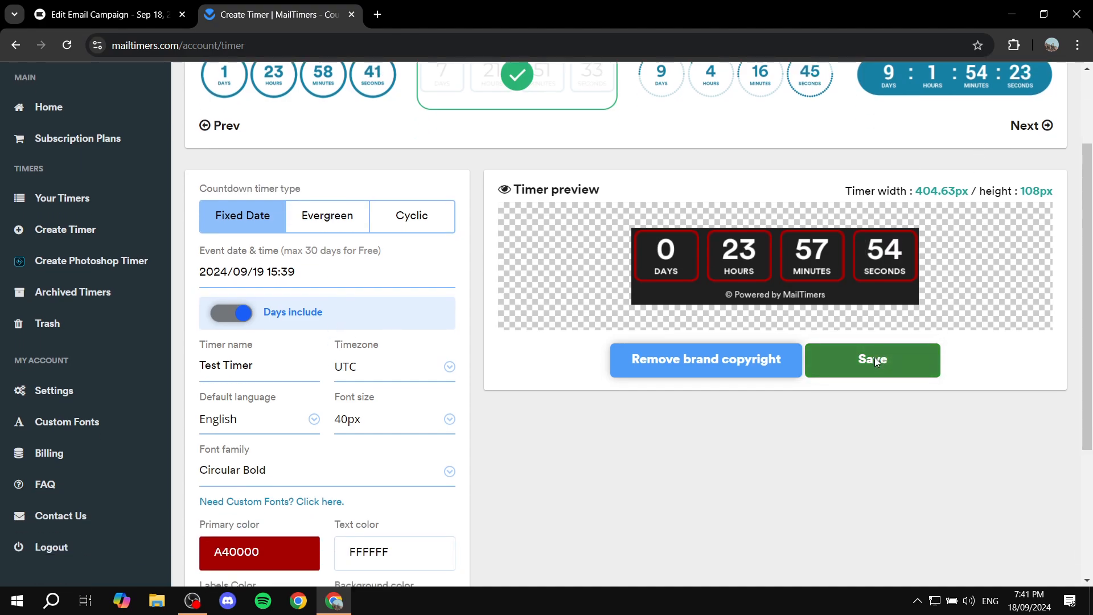
Step: Save Test Timer and copy its GIF embed code from the Timer Embed Code box
click(871, 360)
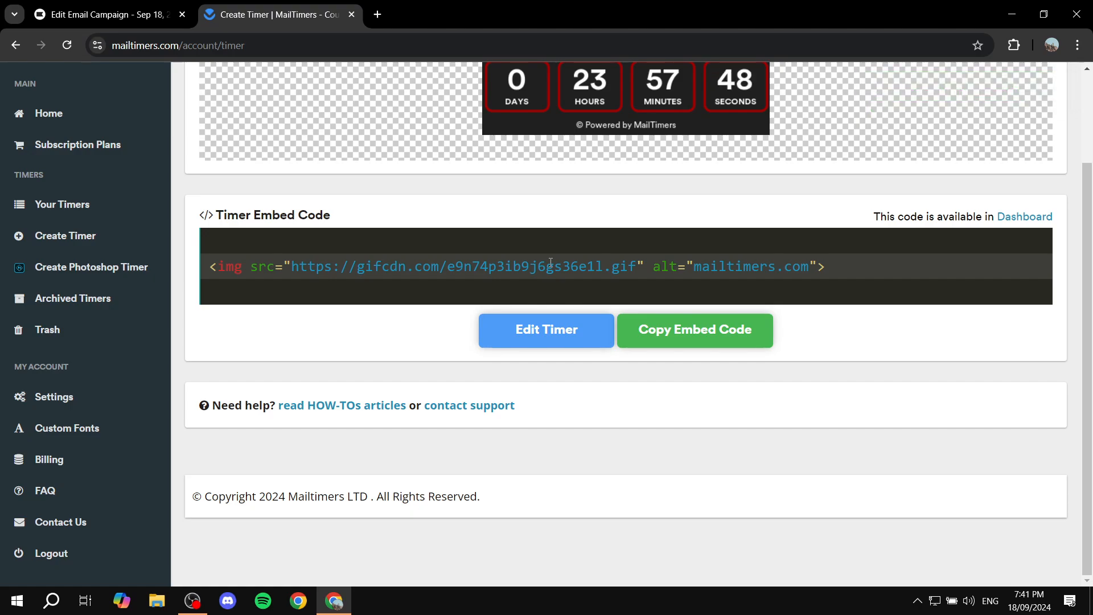
scroll(up, 3)
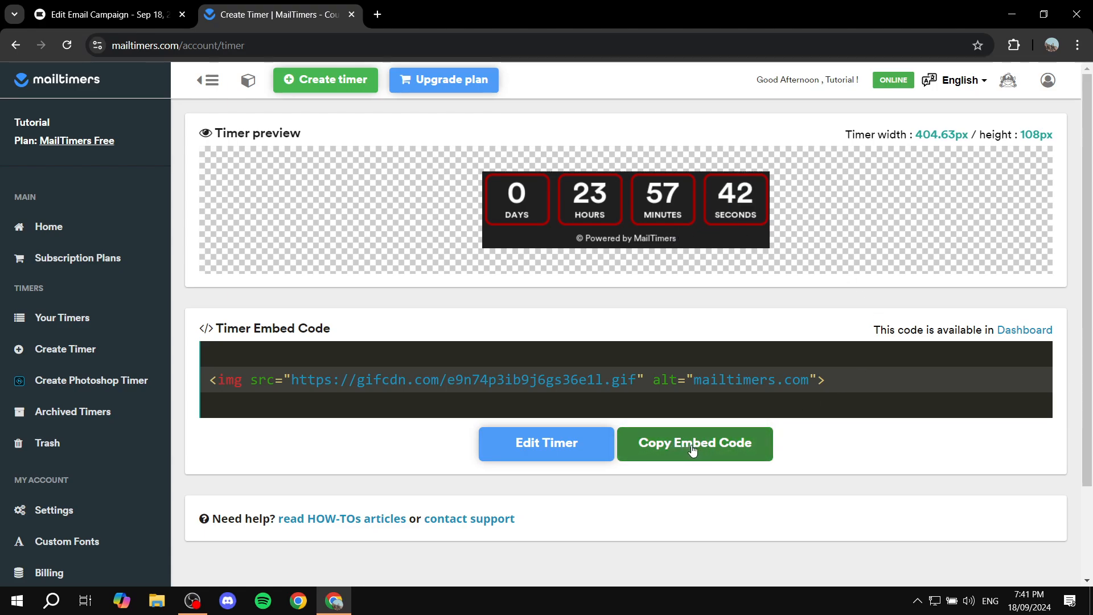
click(695, 443)
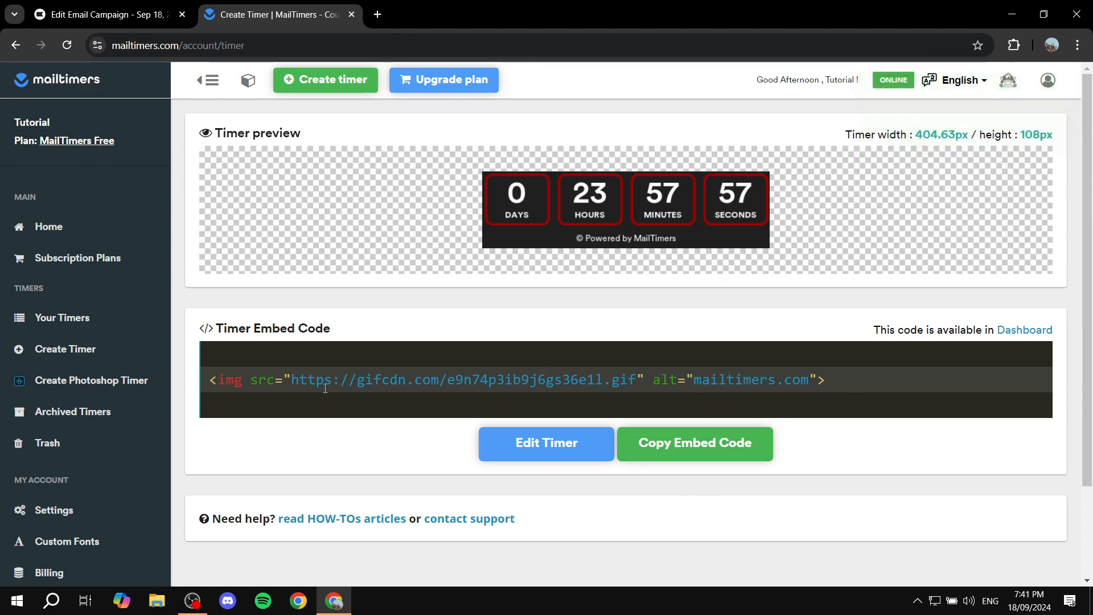
mouse_move(368, 28)
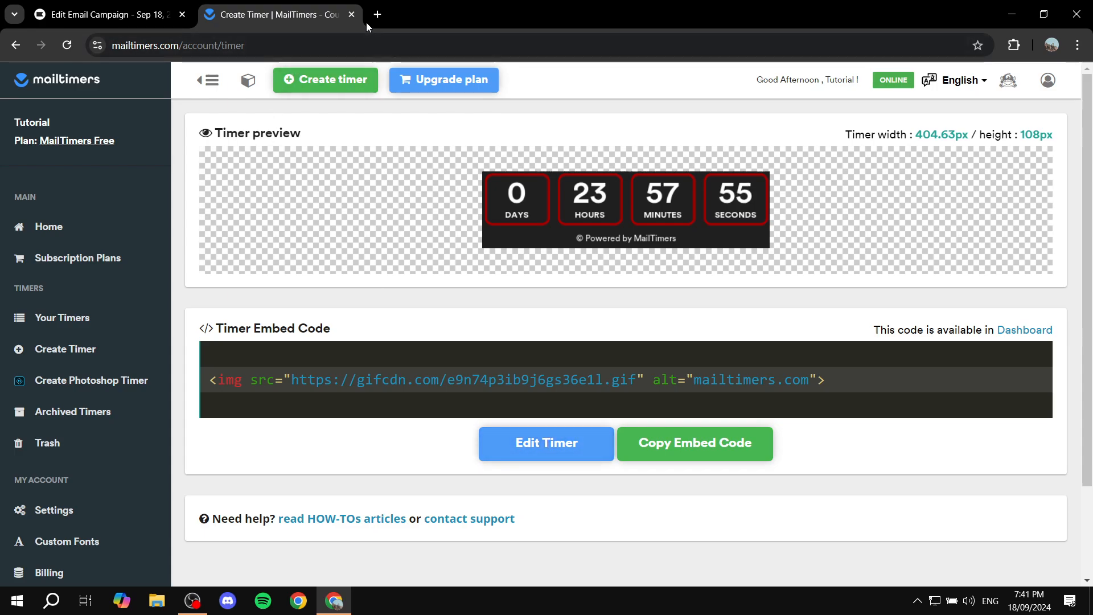
mouse_move(343, 23)
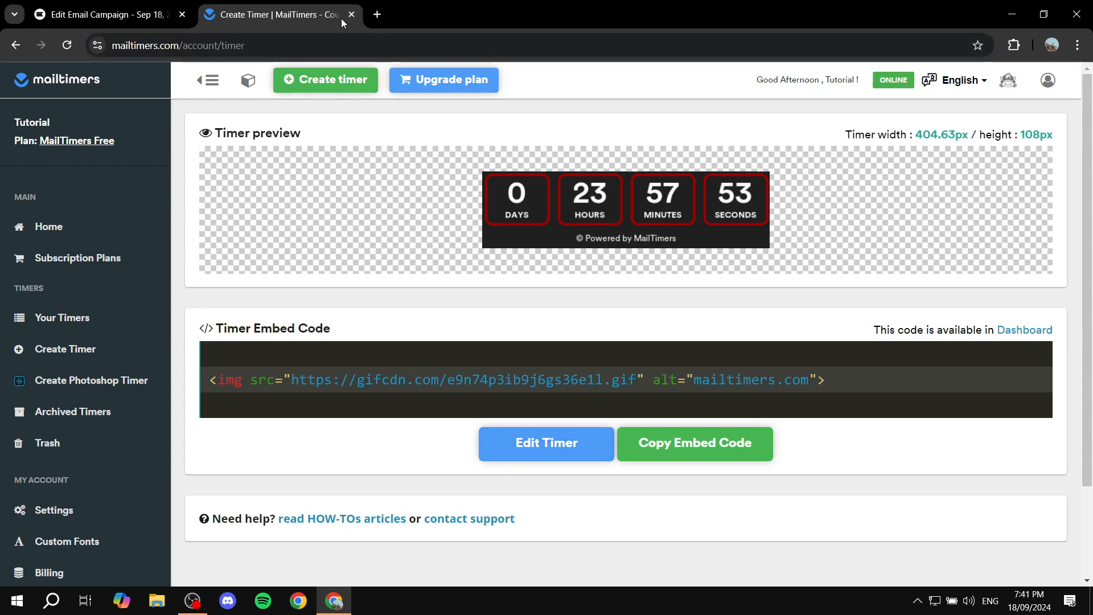
mouse_move(352, 14)
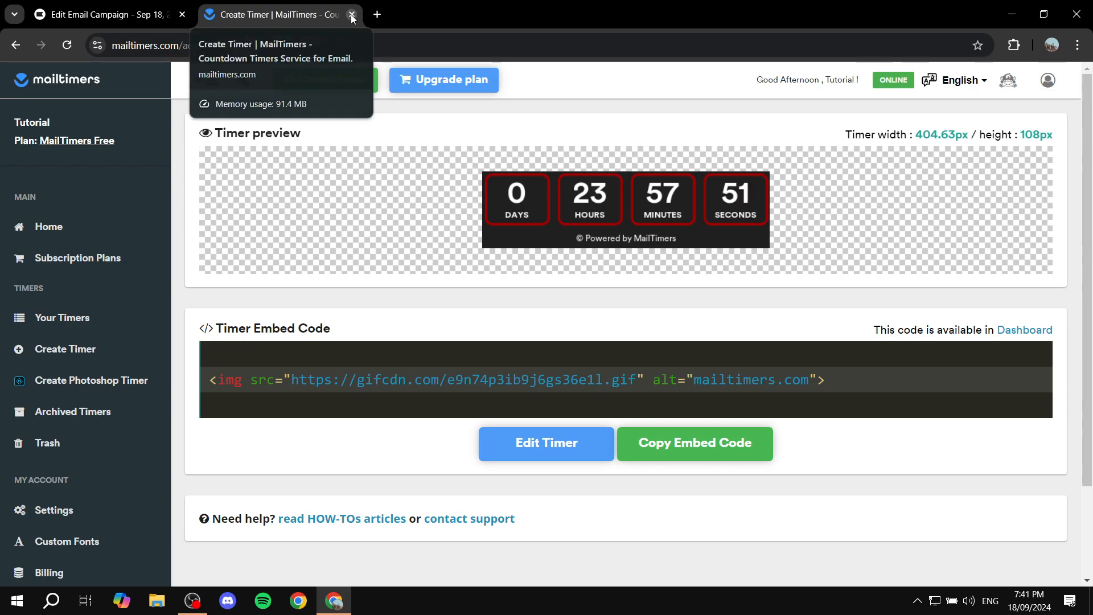
Step: Return to Klaviyo and replace the text block's source code with the gifcdn.com img tag
click(352, 15)
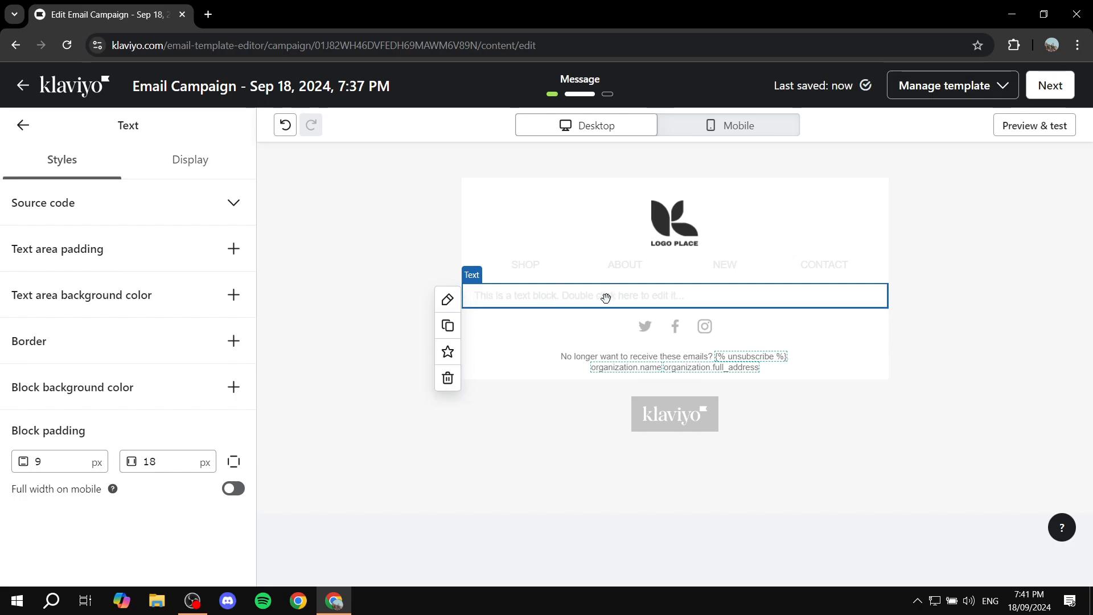
mouse_move(71, 220)
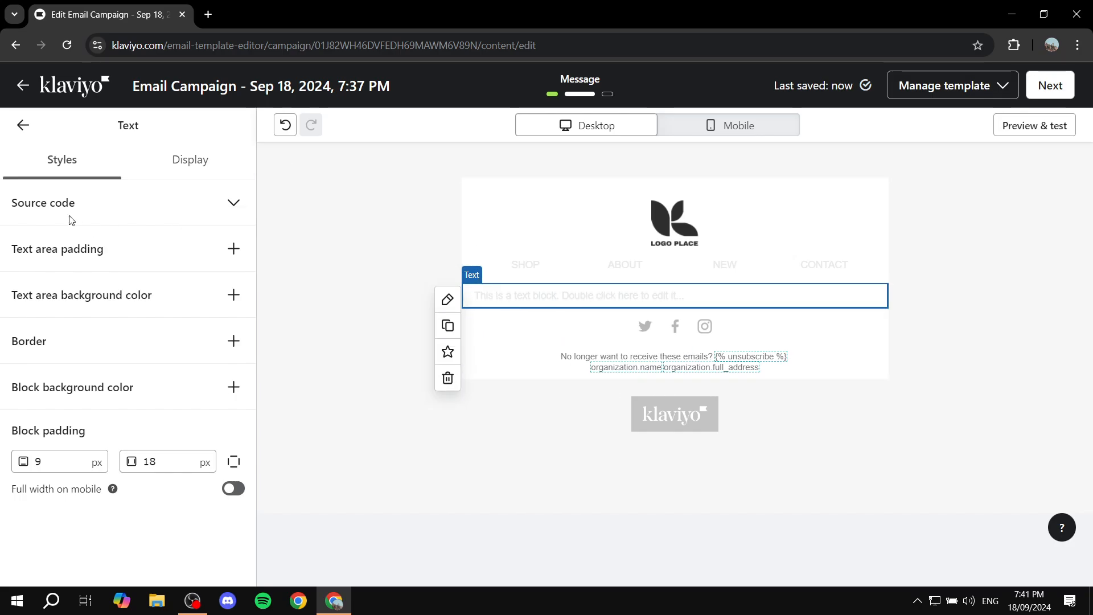
click(234, 203)
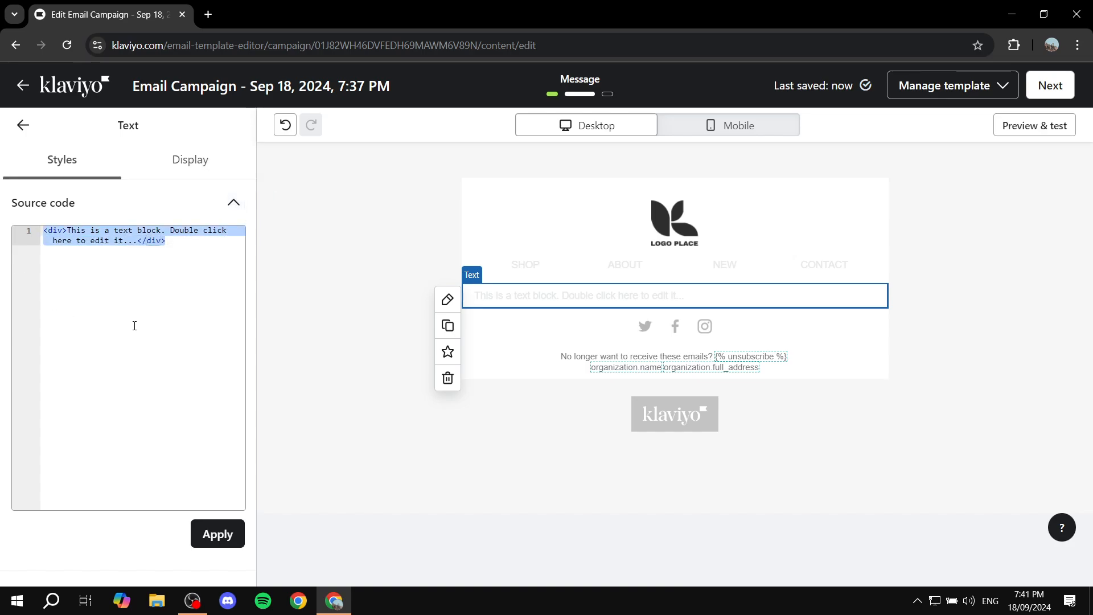
key(ctrl+a)
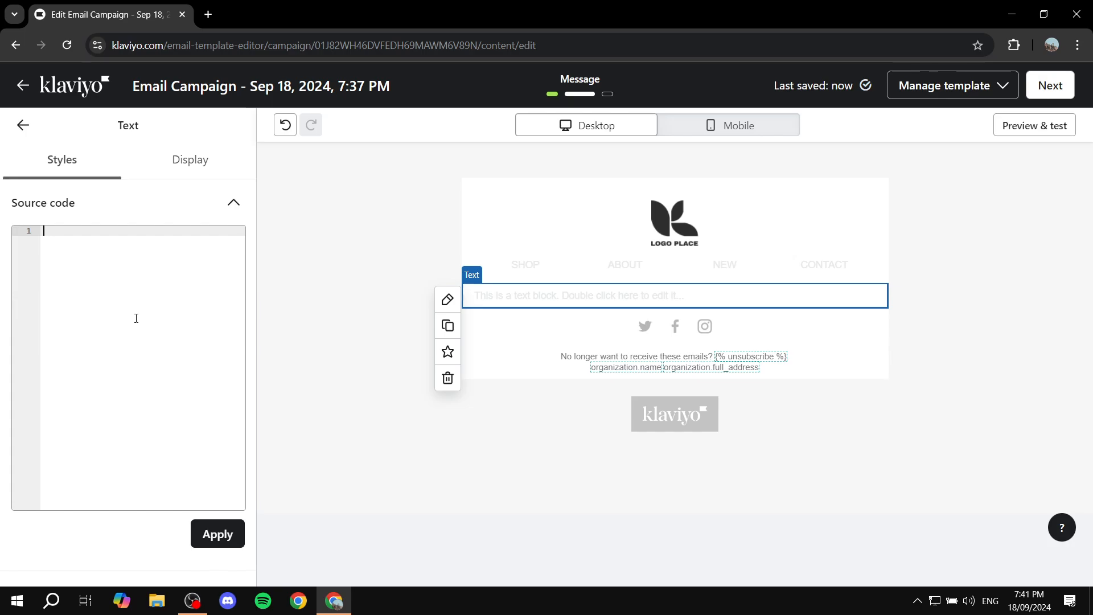
text(<img src="https://gifcdn.com/e9n74p3ib9j6gs36e11.gif" alt="mailtimers.com">)
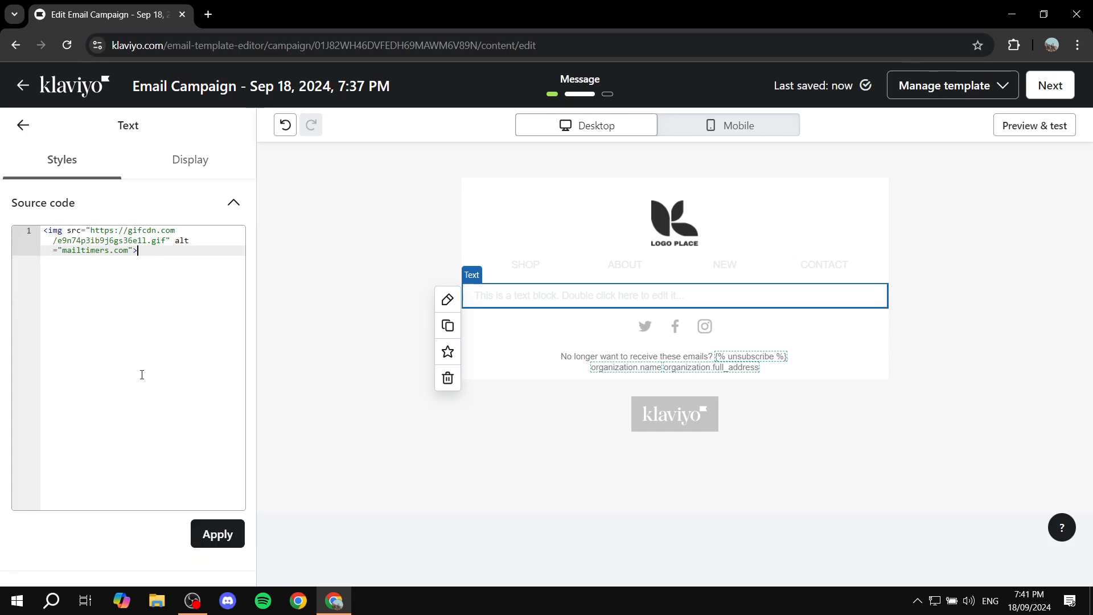
mouse_move(232, 500)
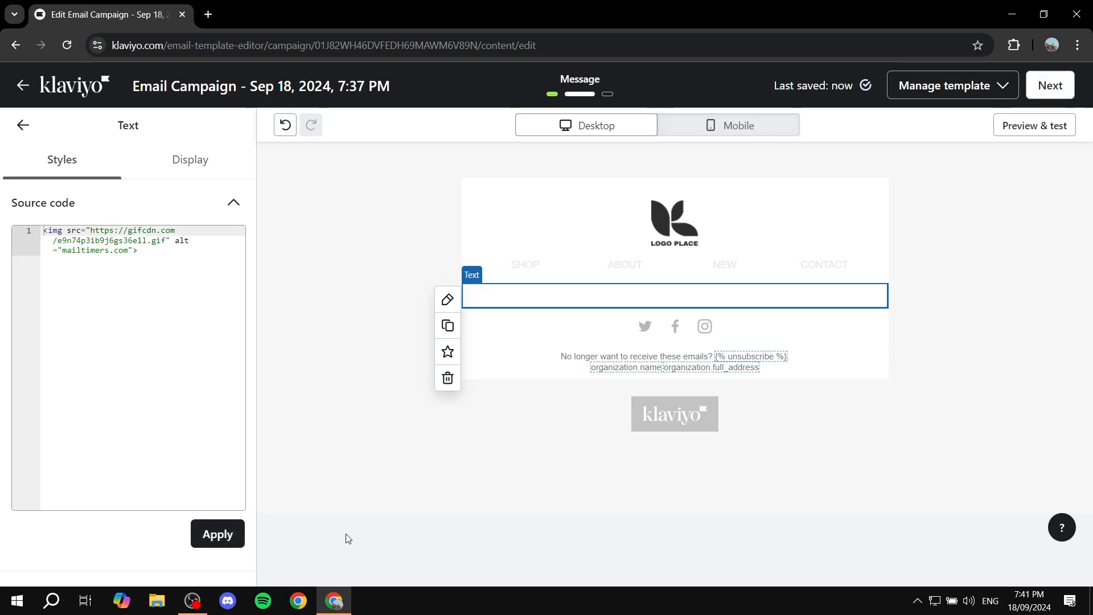
Step: Apply the source code so the text block renders the live countdown GIF
click(216, 534)
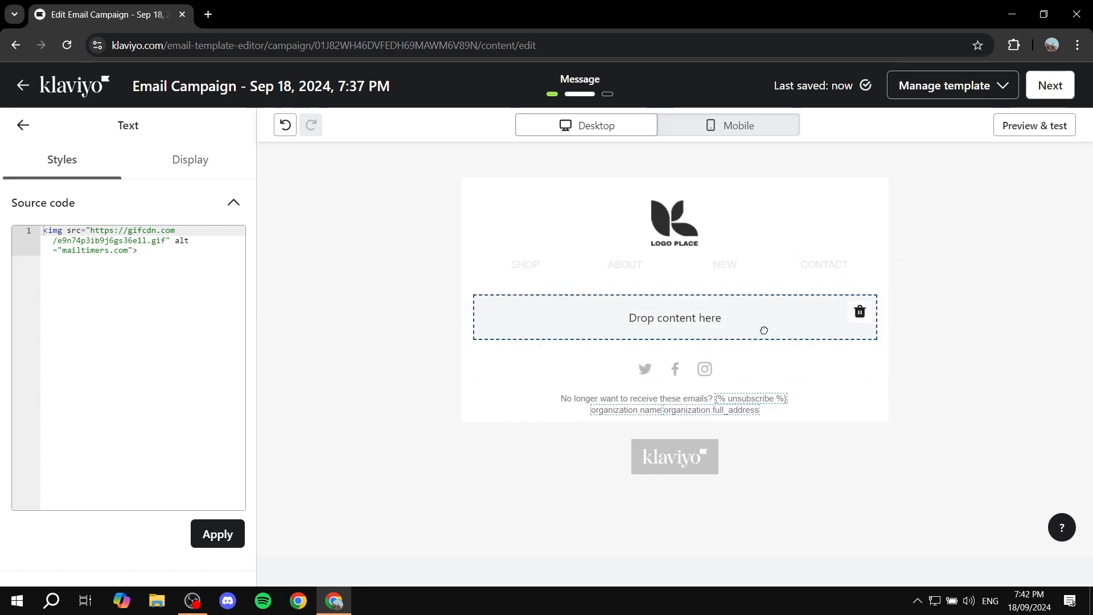
click(216, 533)
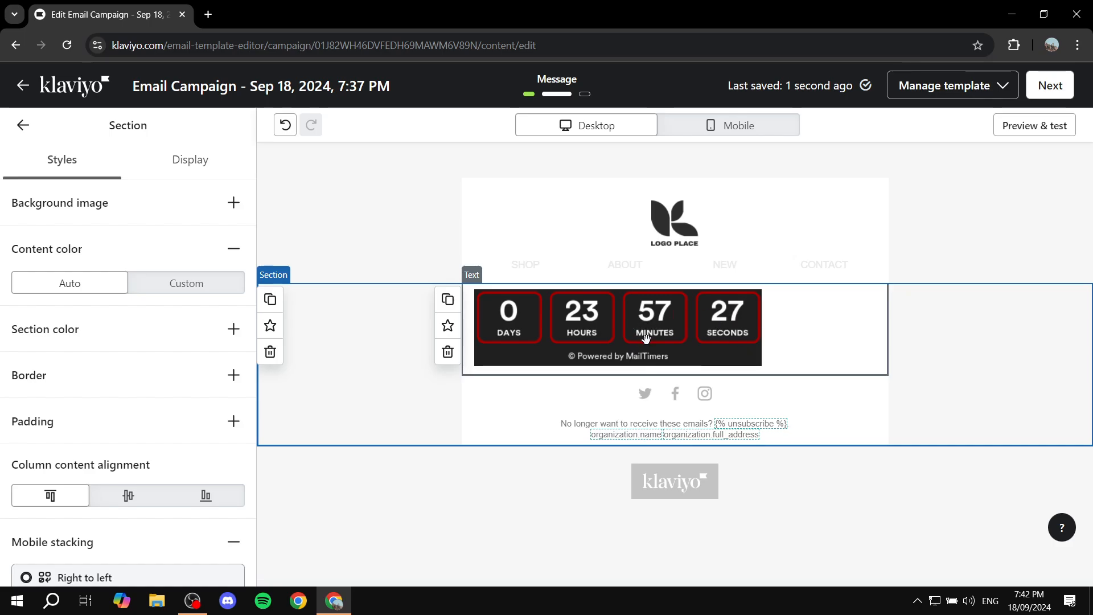
mouse_move(796, 319)
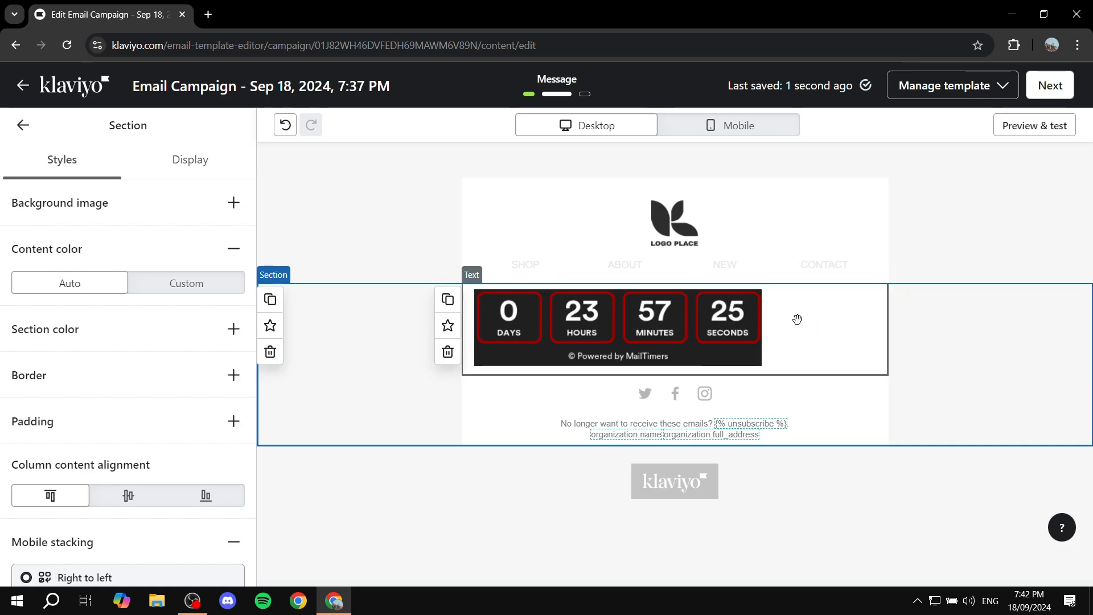